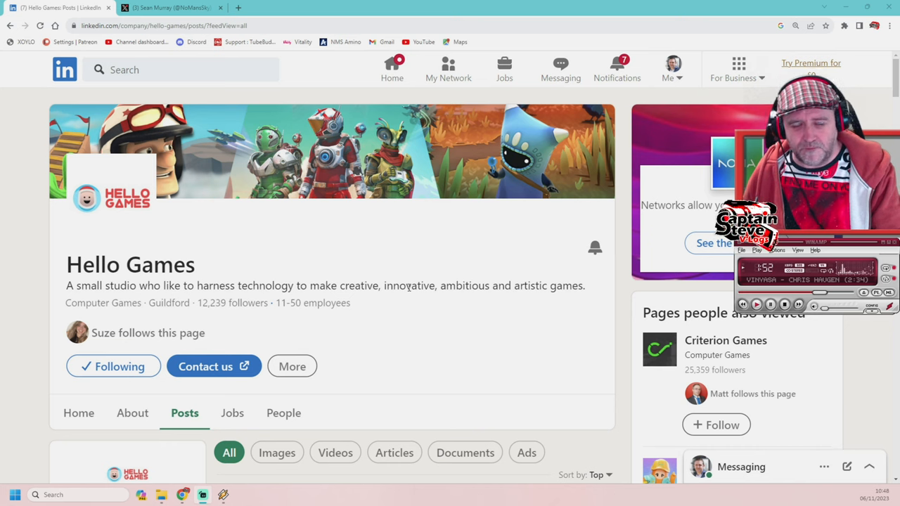
Scroll down the Hello Games posts past the hiring message to the No Man's Sky Echoes update post.
{"action": "scroll", "scroll_direction": "down", "scroll_amount": 3}
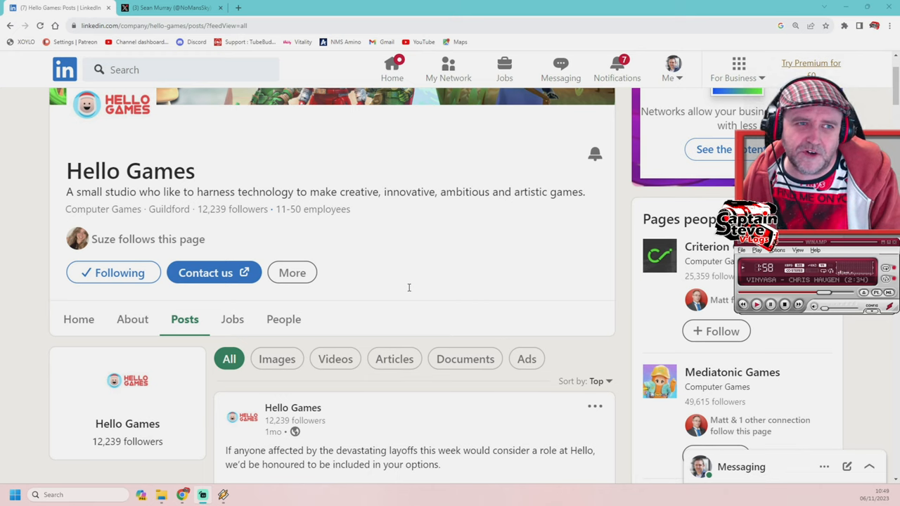
{"action": "scroll", "scroll_direction": "down", "scroll_amount": 3}
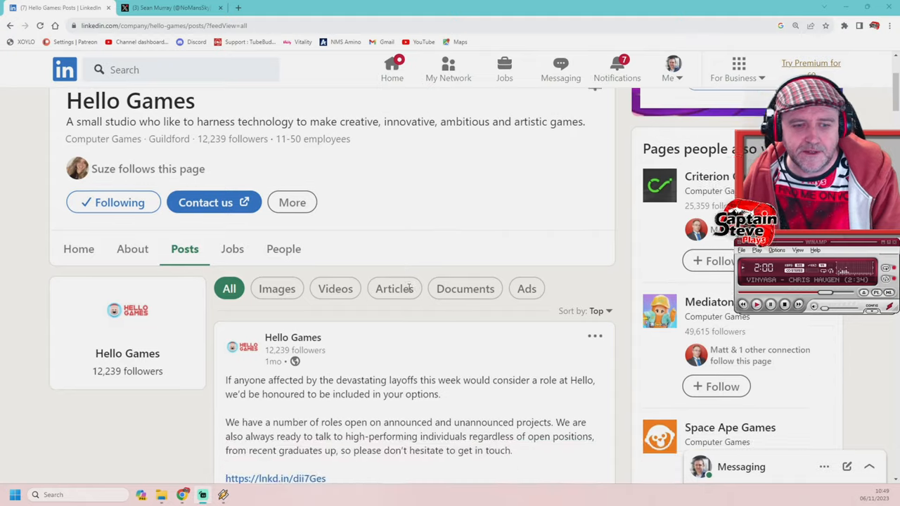
{"action": "scroll", "scroll_direction": "down", "scroll_amount": 3}
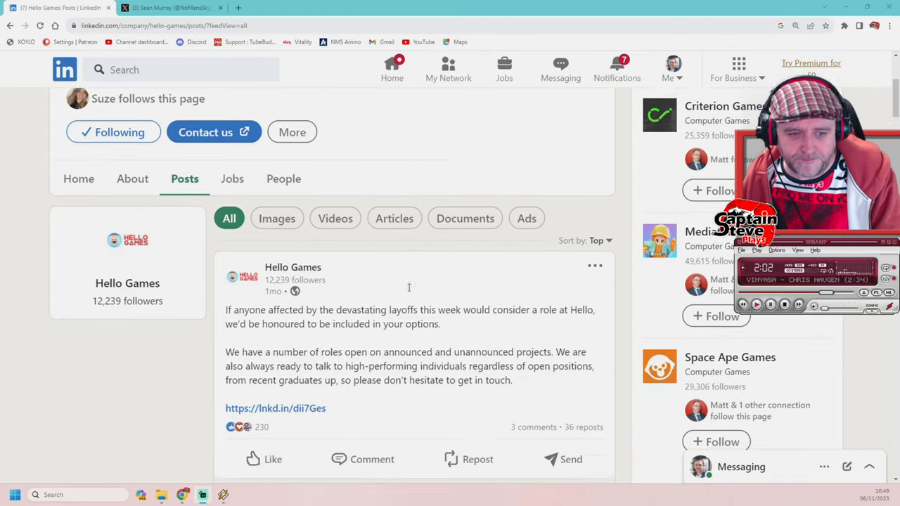
{"action": "scroll", "scroll_direction": "down", "scroll_amount": 3}
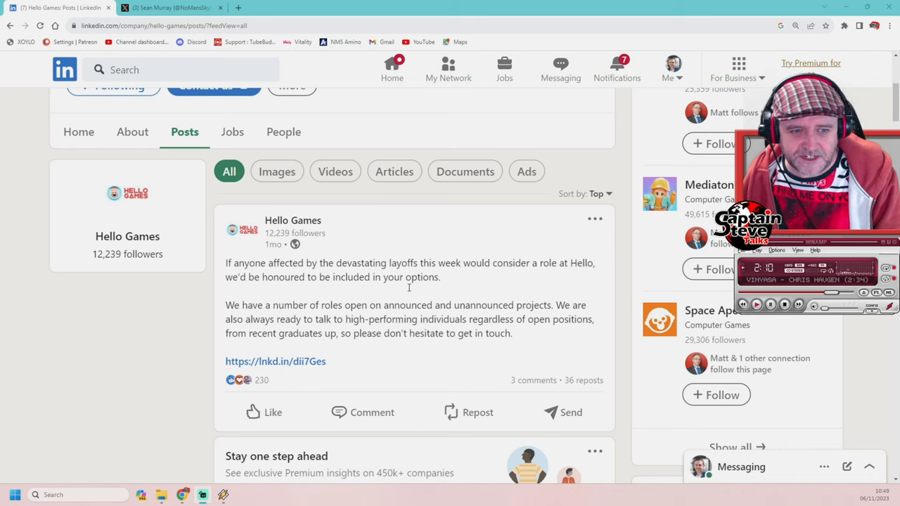
{"action": "scroll", "scroll_direction": "down", "scroll_amount": 3}
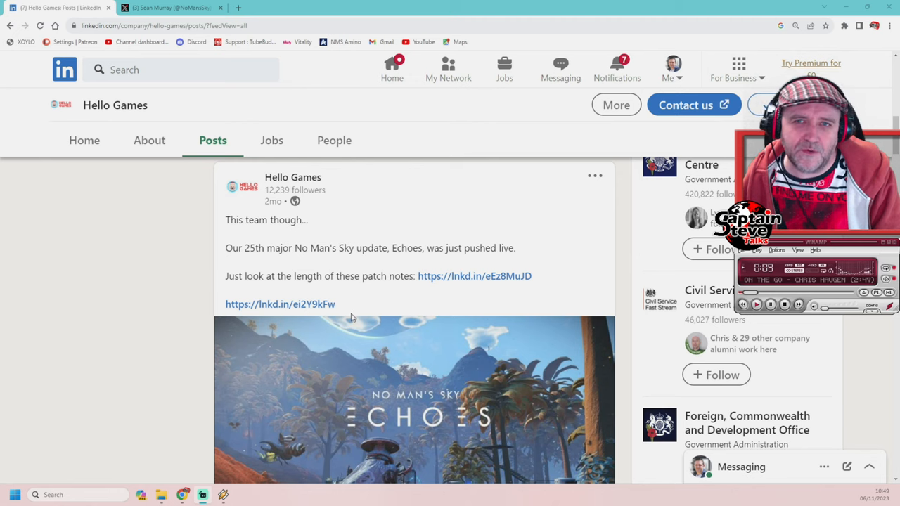
{"action": "mouse_move", "coordinate": [262, 263]}
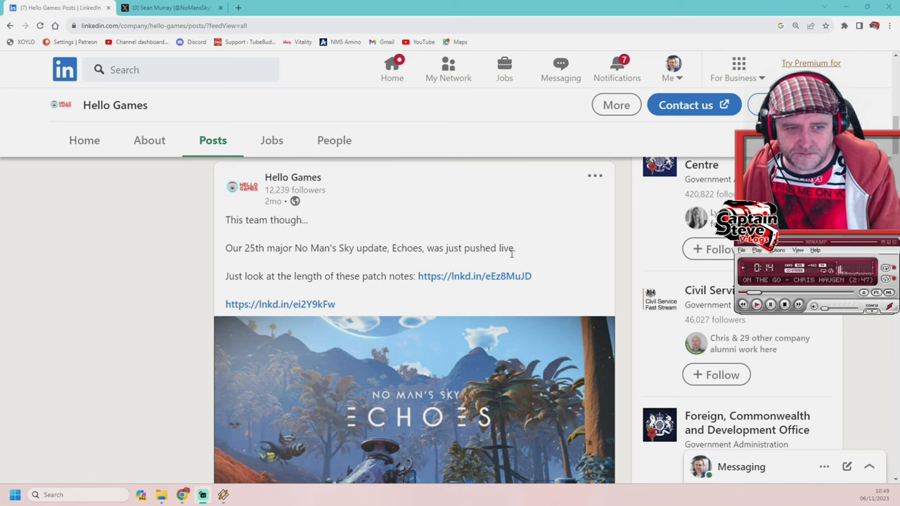
{"action": "mouse_move", "coordinate": [411, 289]}
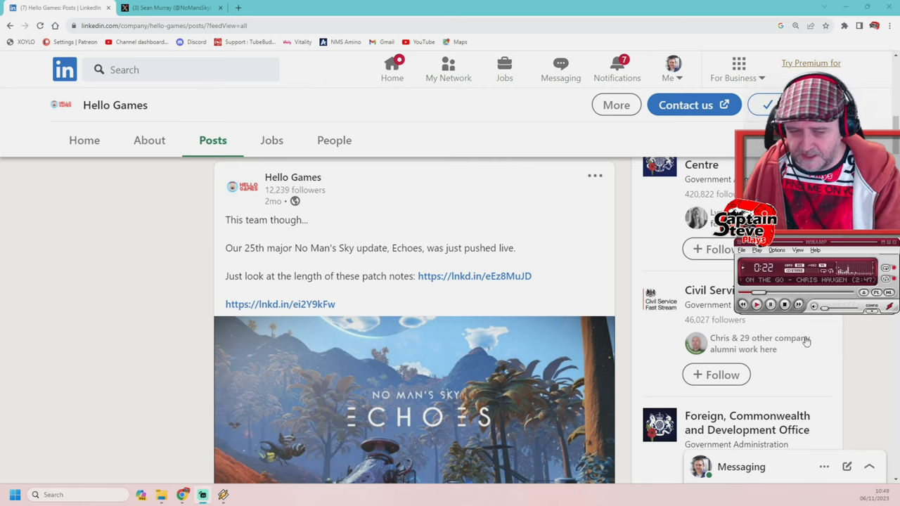
Scroll past the Echoes and Global Top Sellers posts to the Singularity expedition post.
{"action": "scroll", "scroll_direction": "down", "scroll_amount": 3}
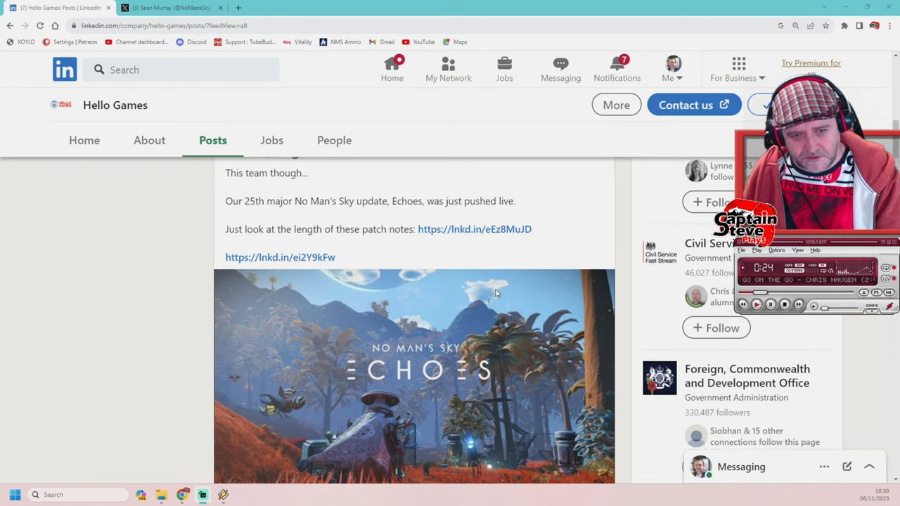
{"action": "scroll", "scroll_direction": "down", "scroll_amount": 3}
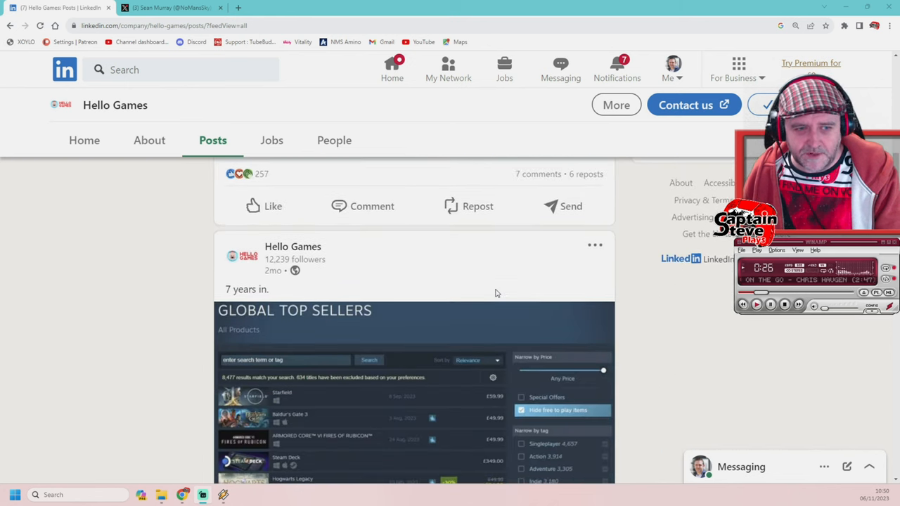
{"action": "scroll", "scroll_direction": "down", "scroll_amount": 3}
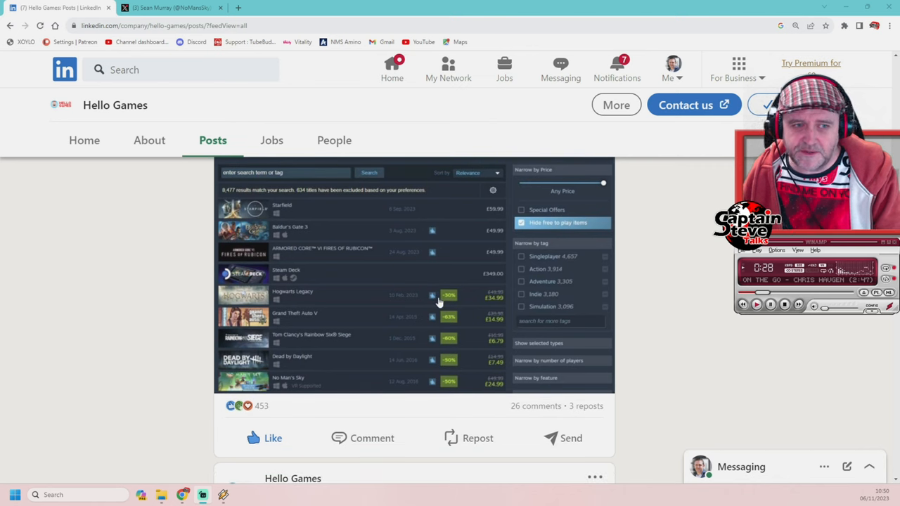
{"action": "scroll", "scroll_direction": "up", "scroll_amount": 3}
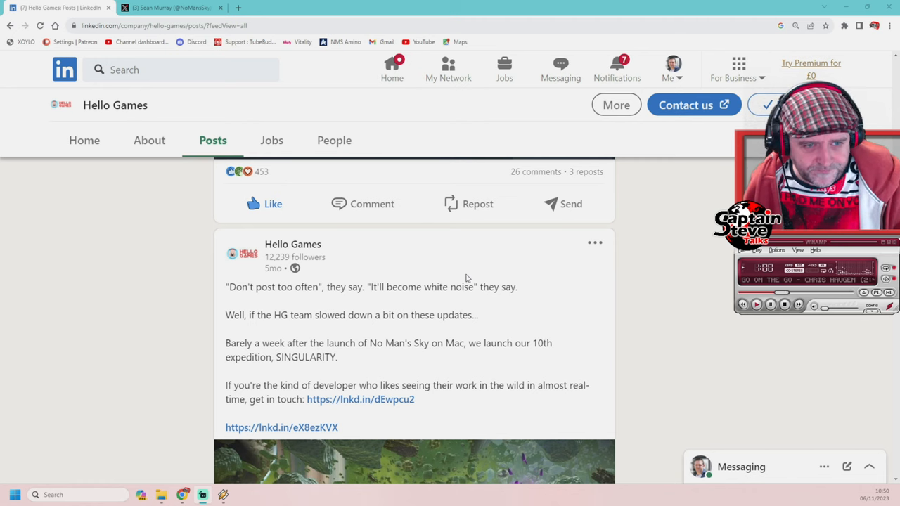
Select the Singularity expedition sentence to read it.
{"action": "scroll", "scroll_direction": "down", "scroll_amount": 3}
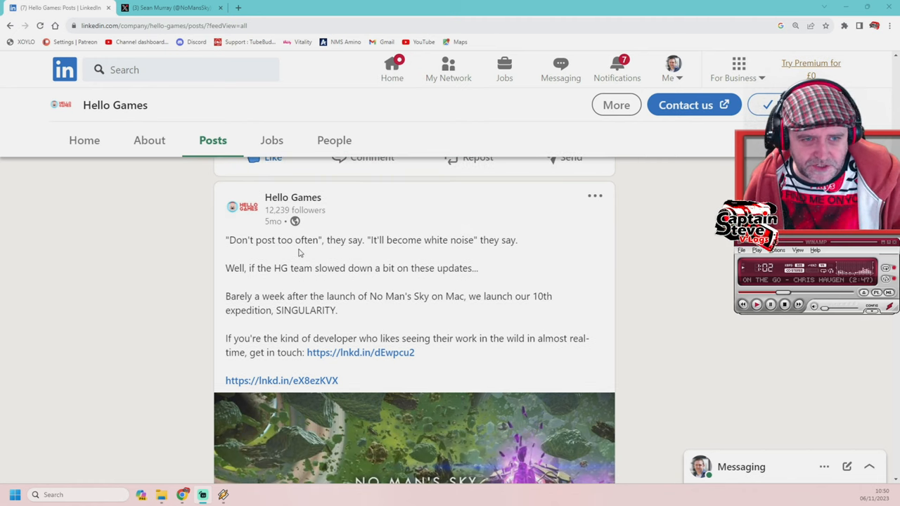
{"action": "mouse_move", "coordinate": [461, 252]}
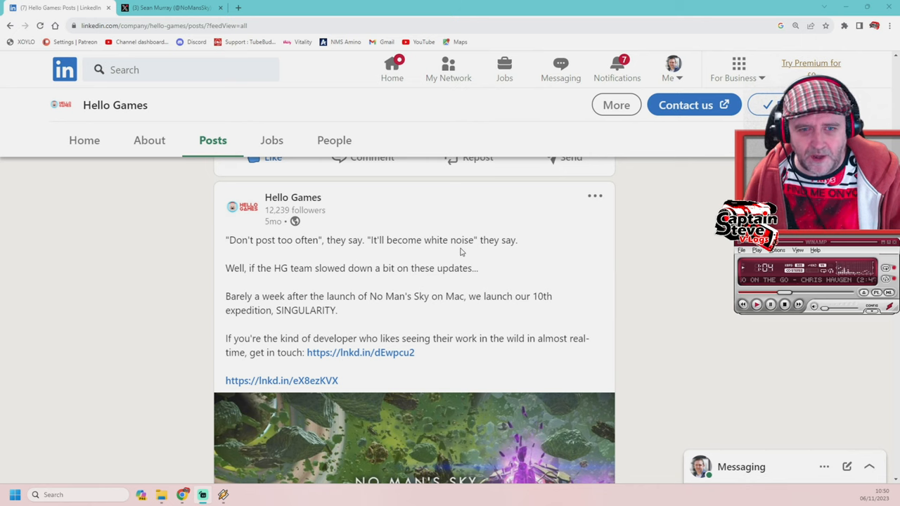
{"action": "mouse_move", "coordinate": [241, 278]}
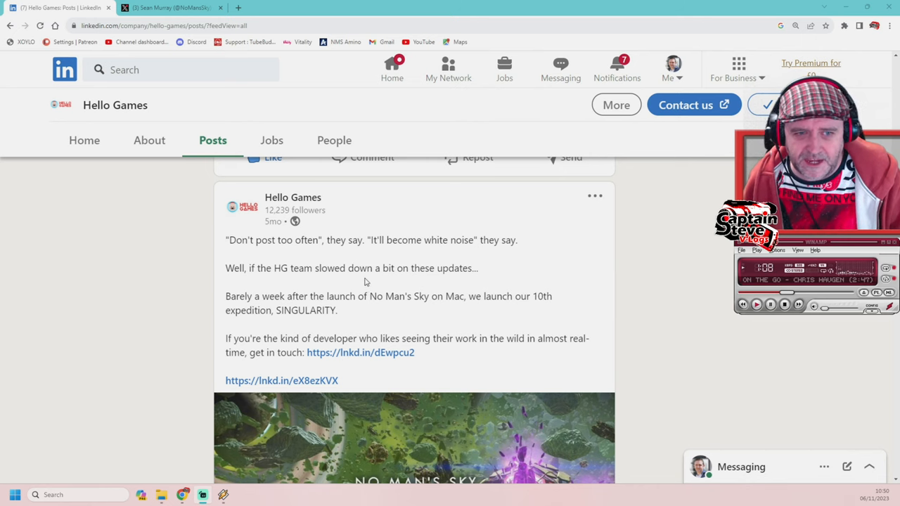
{"action": "mouse_move", "coordinate": [225, 303]}
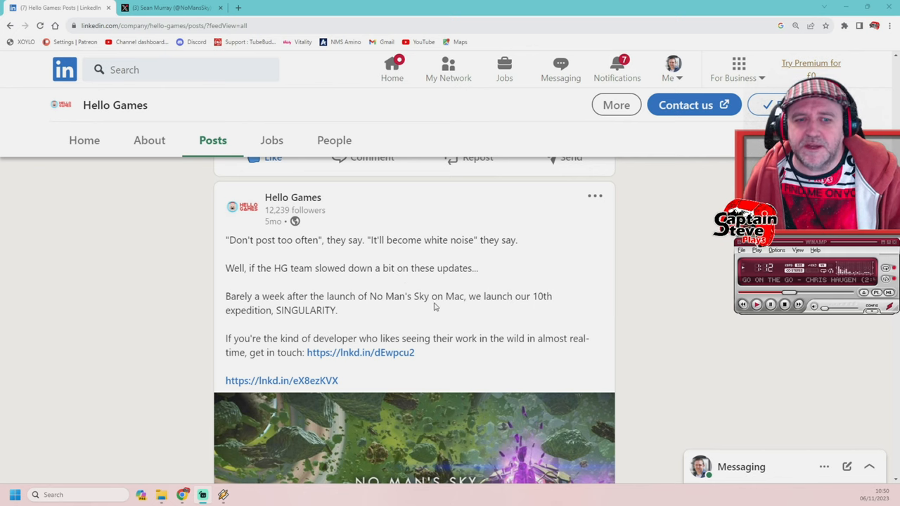
{"action": "mouse_move", "coordinate": [289, 315]}
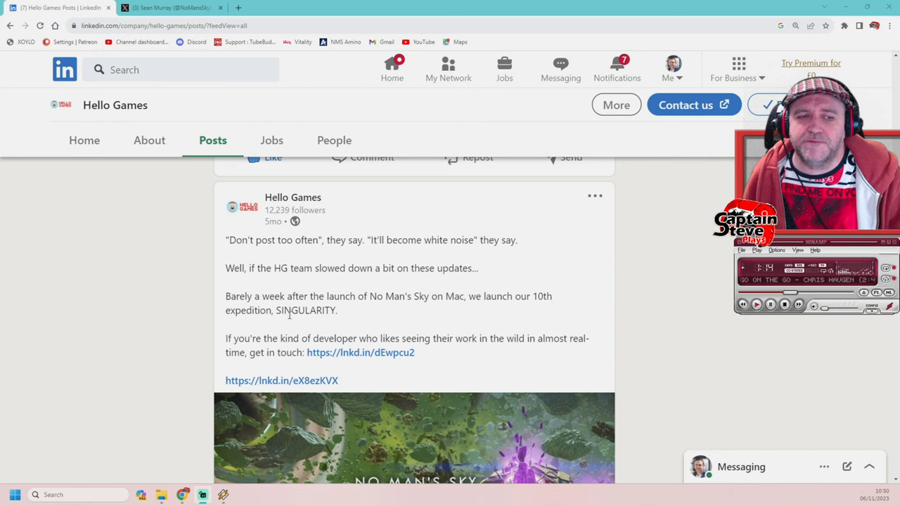
{"action": "double_click", "coordinate": [303, 311]}
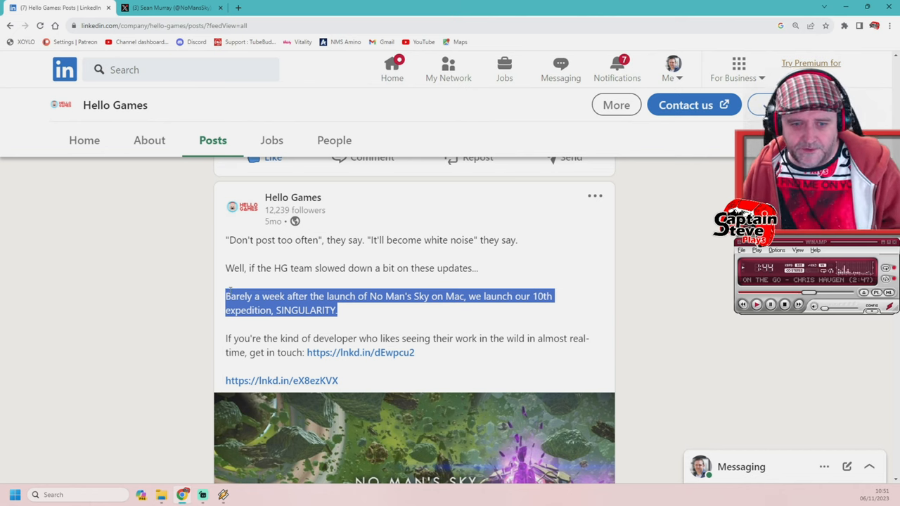
Scroll past the No Man's Sky on Mac post to the Joe Danger browser game post.
{"action": "scroll", "scroll_direction": "down", "scroll_amount": 3}
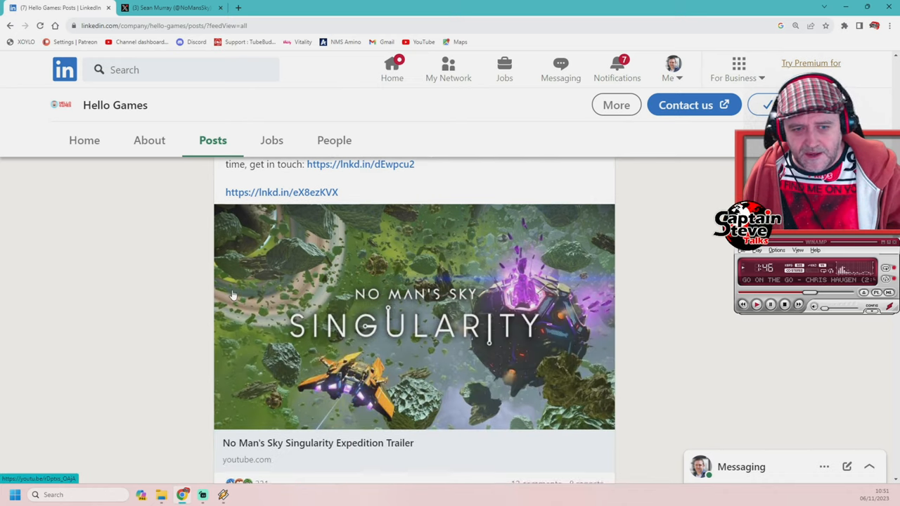
{"action": "scroll", "scroll_direction": "down", "scroll_amount": 3}
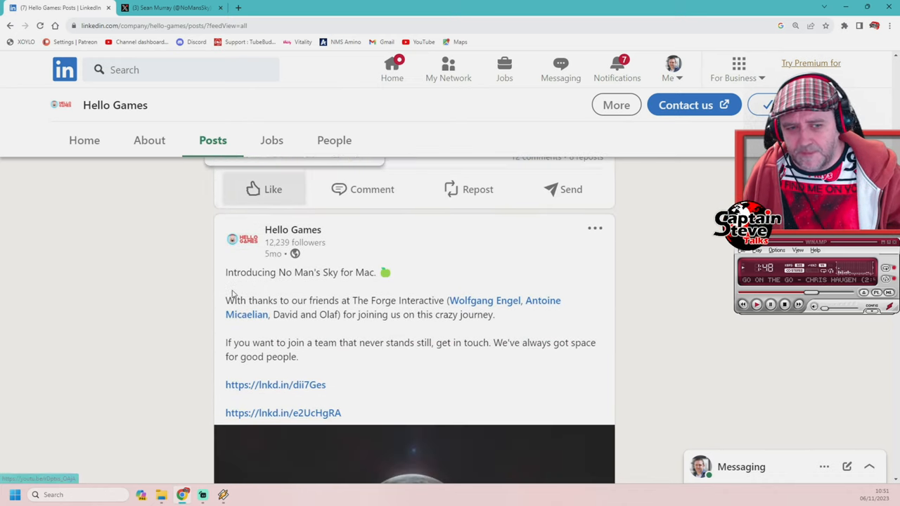
{"action": "scroll", "scroll_direction": "down", "scroll_amount": 3}
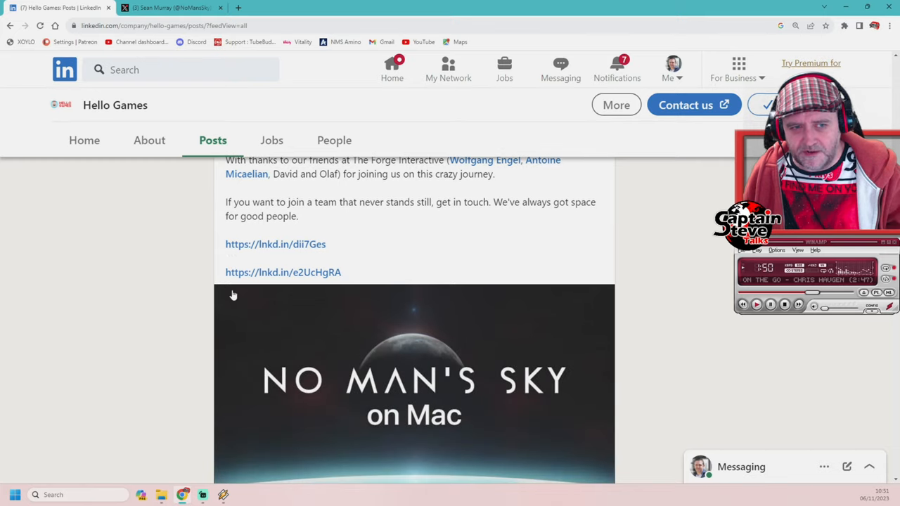
{"action": "scroll", "scroll_direction": "down", "scroll_amount": 3}
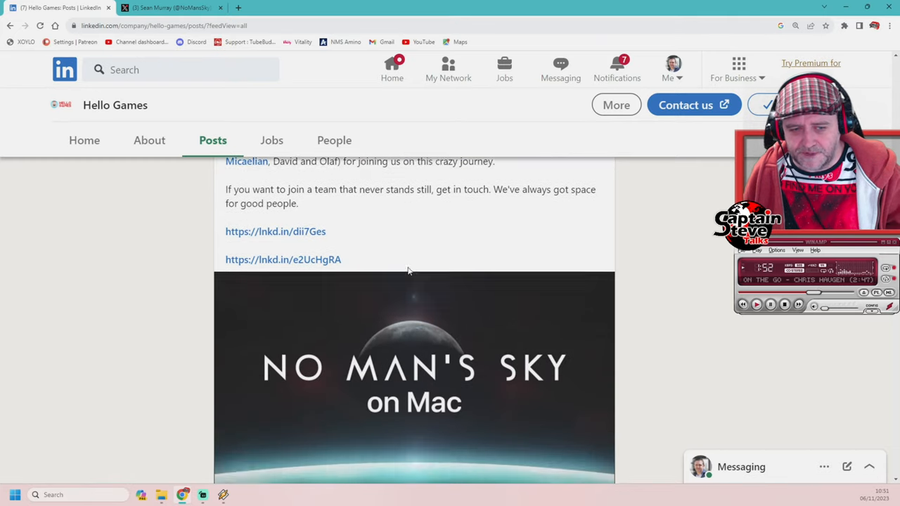
{"action": "scroll", "scroll_direction": "down", "scroll_amount": 3}
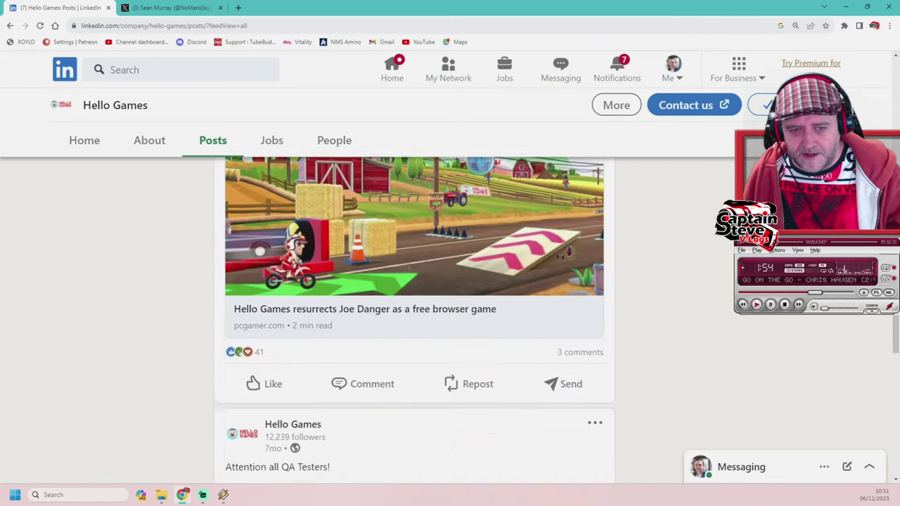
Scroll to the 'Attention all QA Testers!' post and select the line about updates every 6-8 weeks.
{"action": "scroll", "scroll_direction": "down", "scroll_amount": 3}
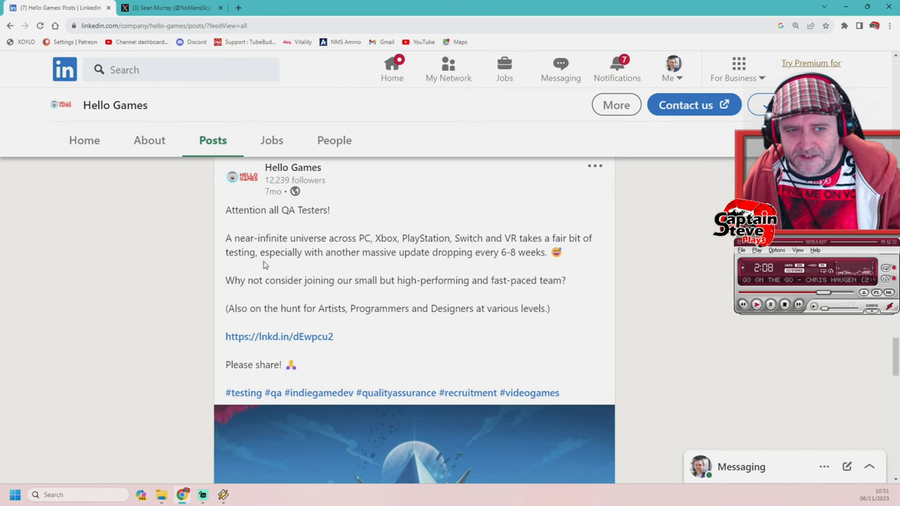
{"action": "mouse_move", "coordinate": [416, 264]}
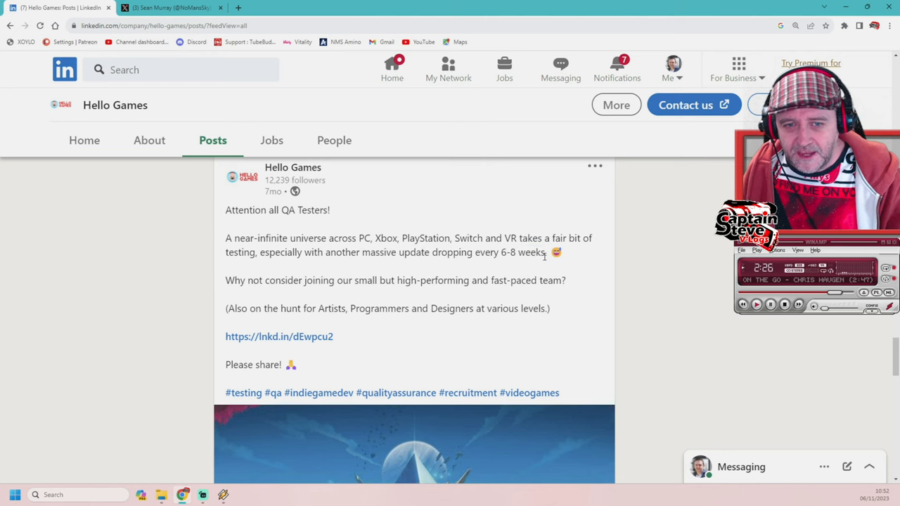
{"action": "double_click", "coordinate": [521, 252]}
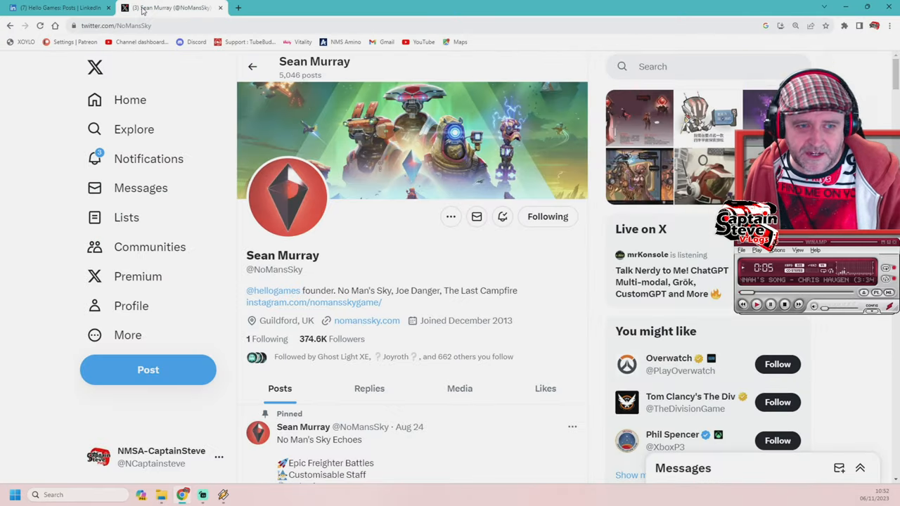
{"action": "mouse_move", "coordinate": [134, 130]}
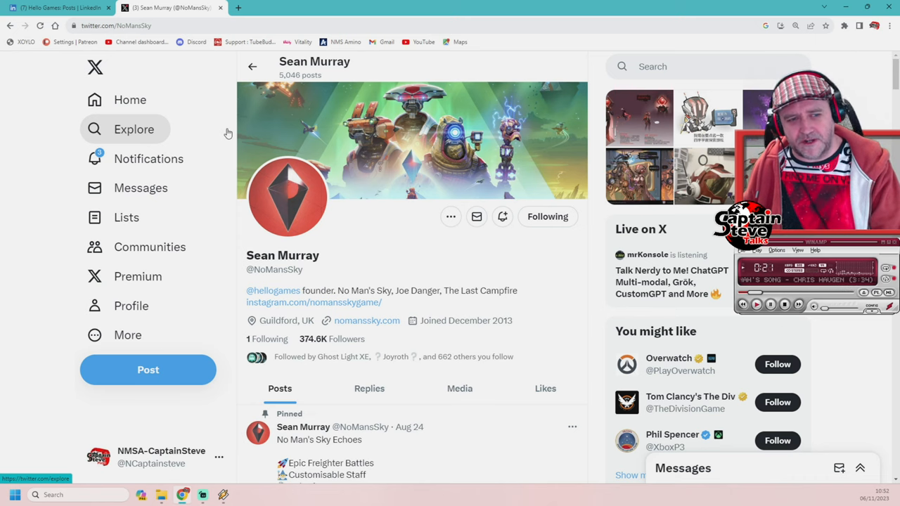
{"action": "scroll", "scroll_direction": "down", "scroll_amount": 3}
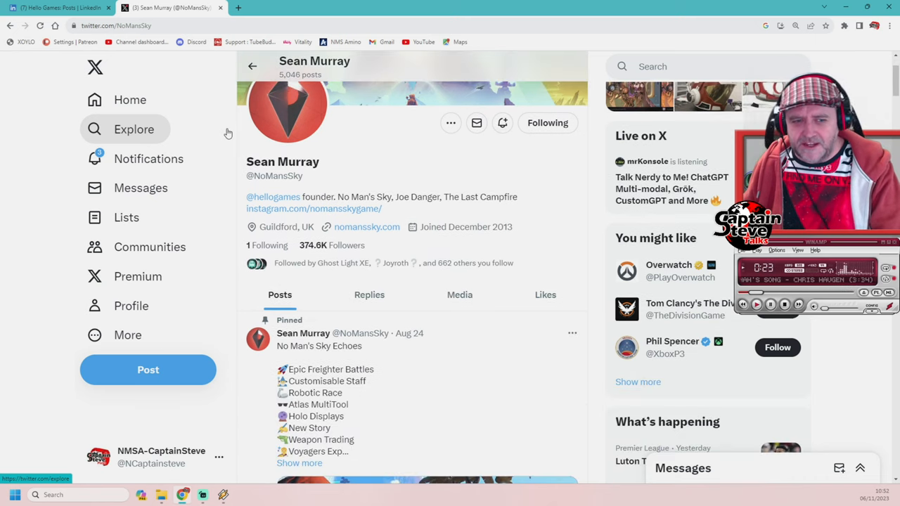
{"action": "scroll", "scroll_direction": "down", "scroll_amount": 3}
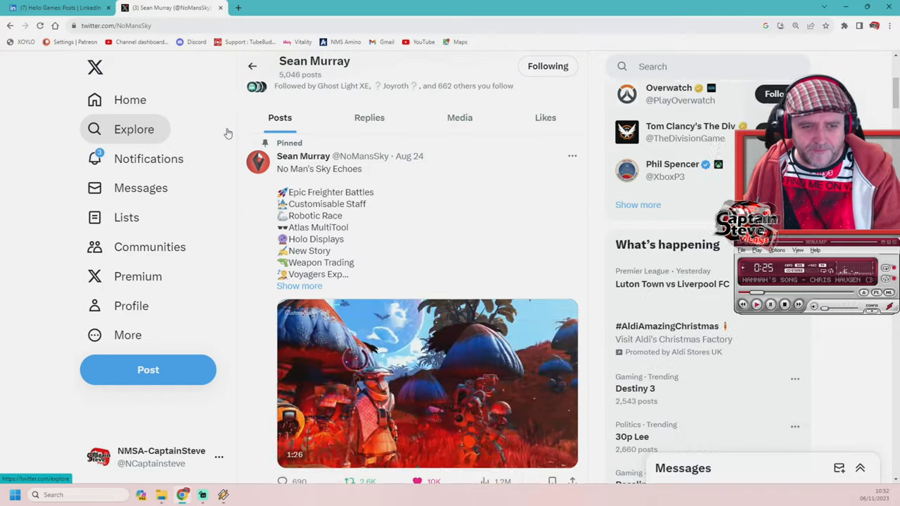
{"action": "scroll", "scroll_direction": "down", "scroll_amount": 3}
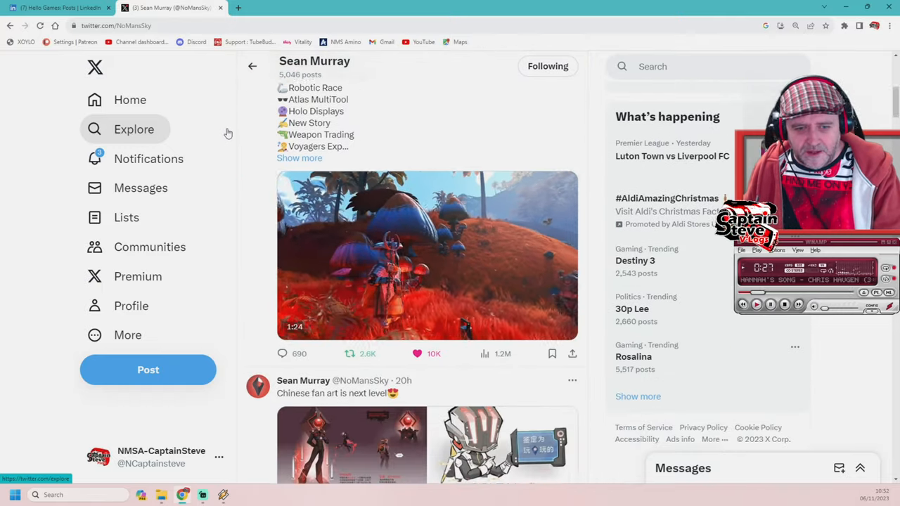
{"action": "scroll", "scroll_direction": "down", "scroll_amount": 3}
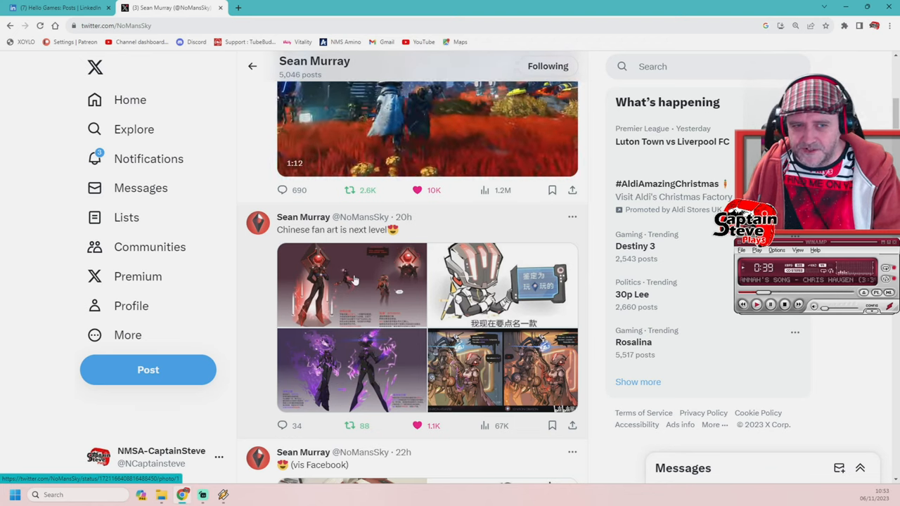
View the fan art images full size and step through them to the fourth artwork.
{"action": "left_click", "coordinate": [351, 284]}
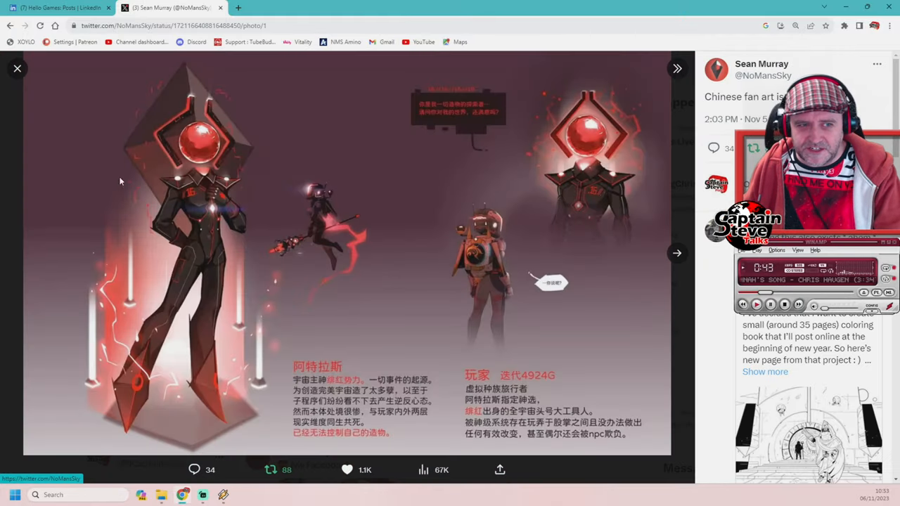
{"action": "mouse_move", "coordinate": [168, 355]}
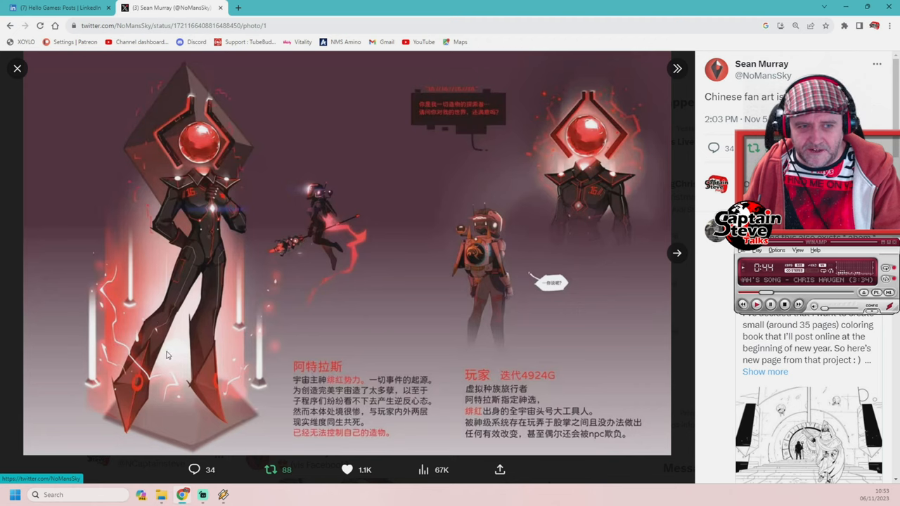
{"action": "mouse_move", "coordinate": [160, 157]}
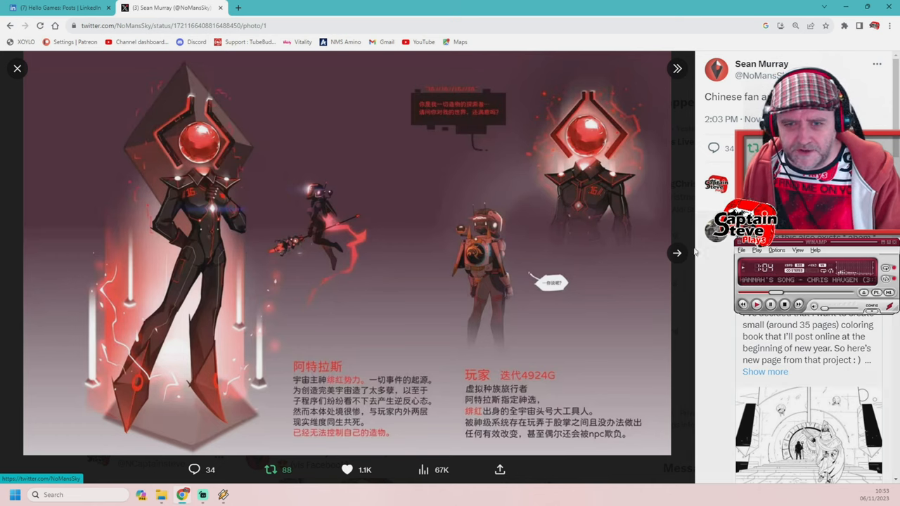
{"action": "left_click", "coordinate": [674, 253]}
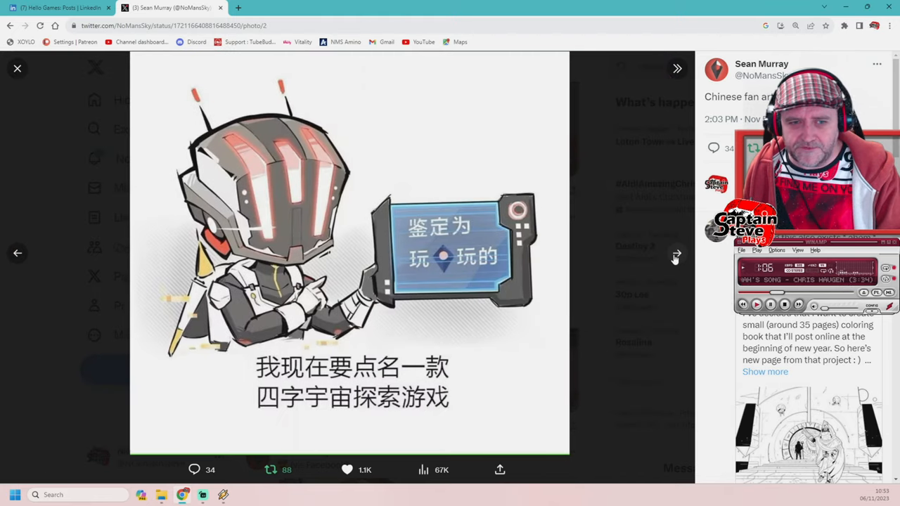
{"action": "left_click", "coordinate": [675, 253]}
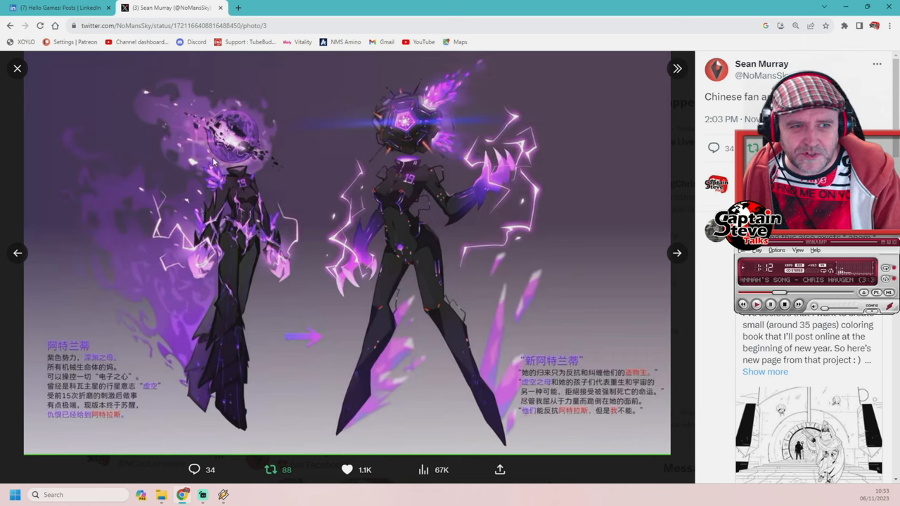
{"action": "mouse_move", "coordinate": [246, 111]}
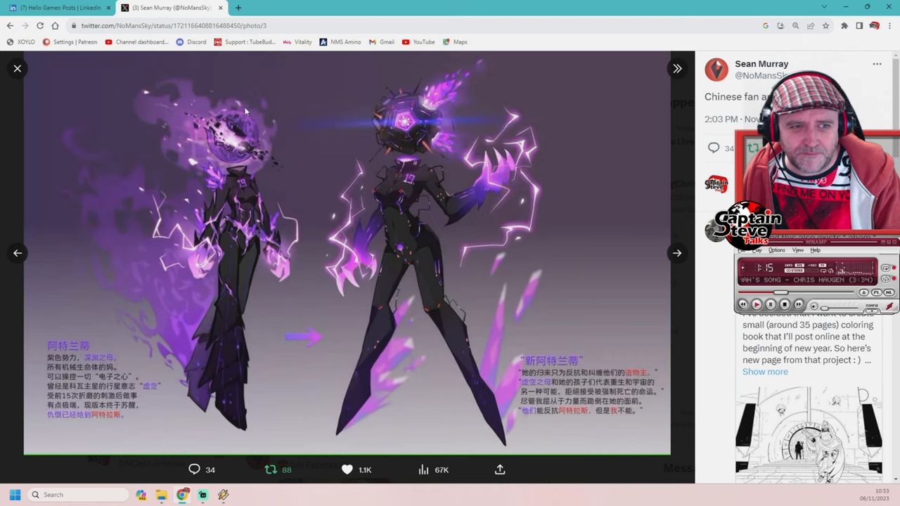
{"action": "mouse_move", "coordinate": [248, 163]}
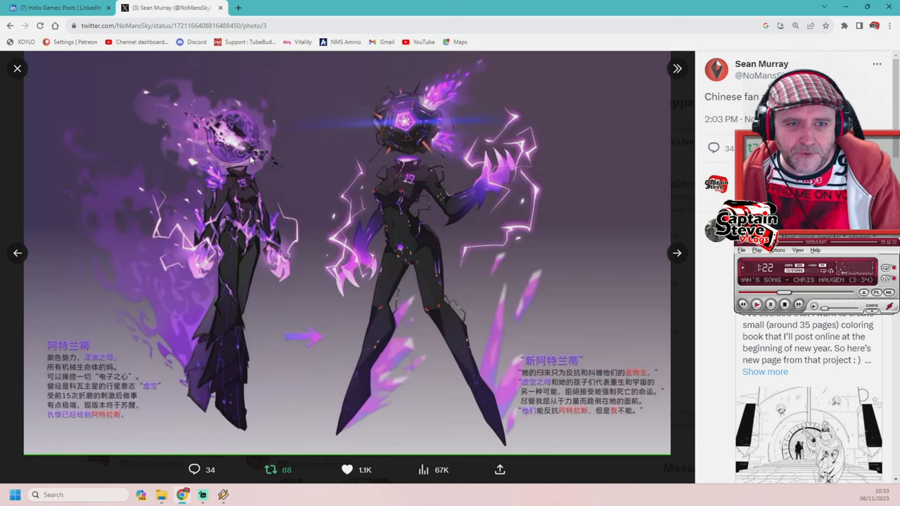
{"action": "mouse_move", "coordinate": [528, 165]}
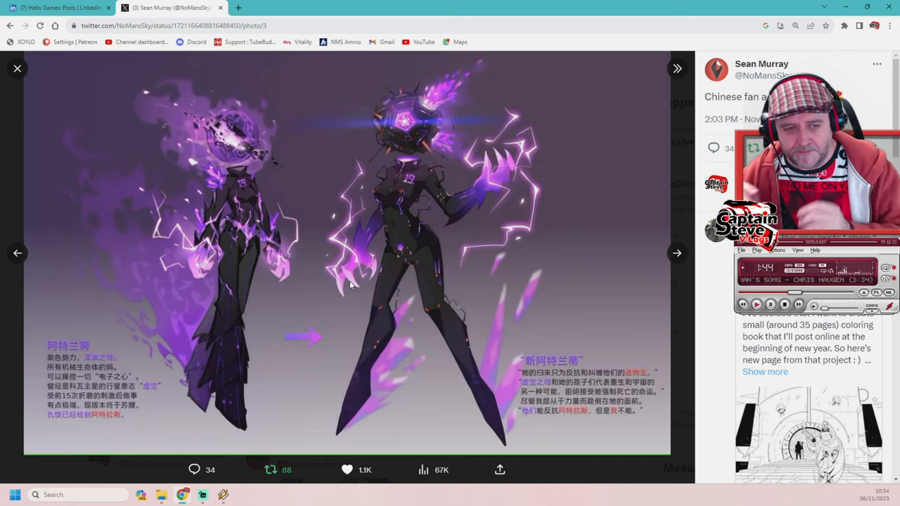
{"action": "mouse_move", "coordinate": [648, 328]}
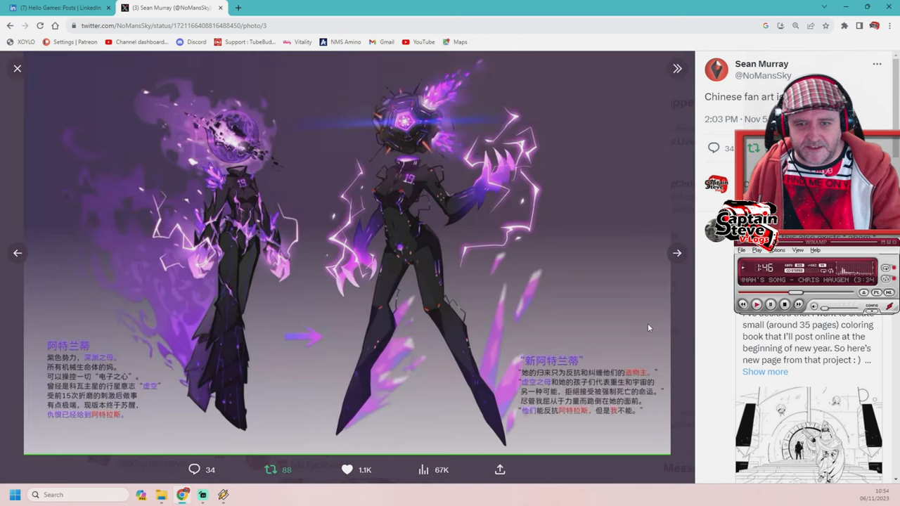
{"action": "left_click", "coordinate": [676, 253]}
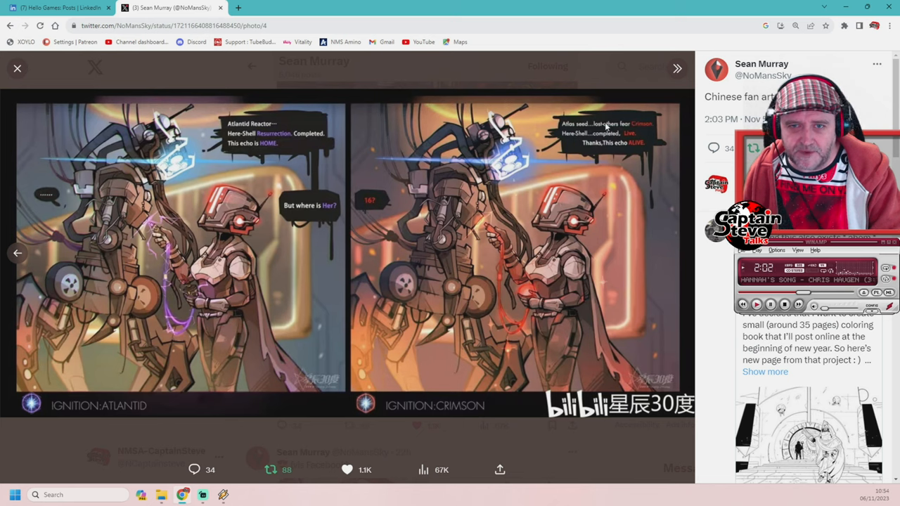
{"action": "mouse_move", "coordinate": [619, 336]}
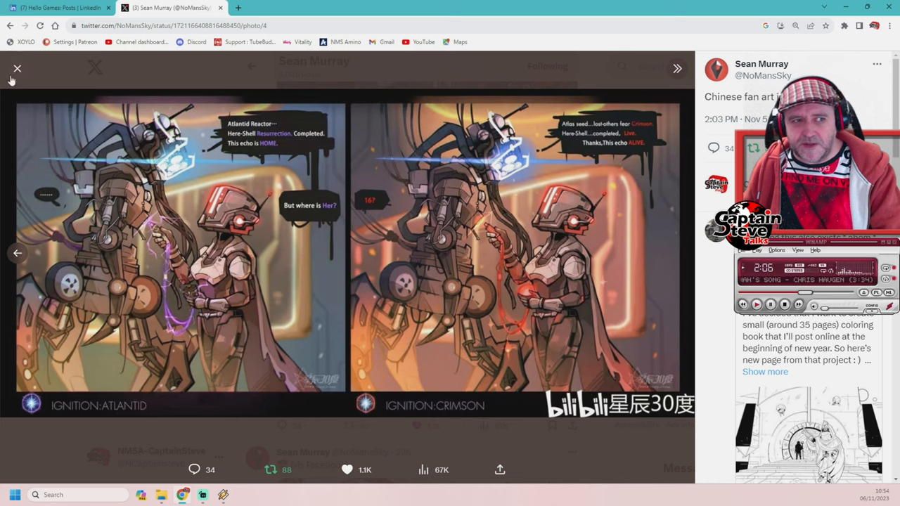
{"action": "mouse_move", "coordinate": [17, 67]}
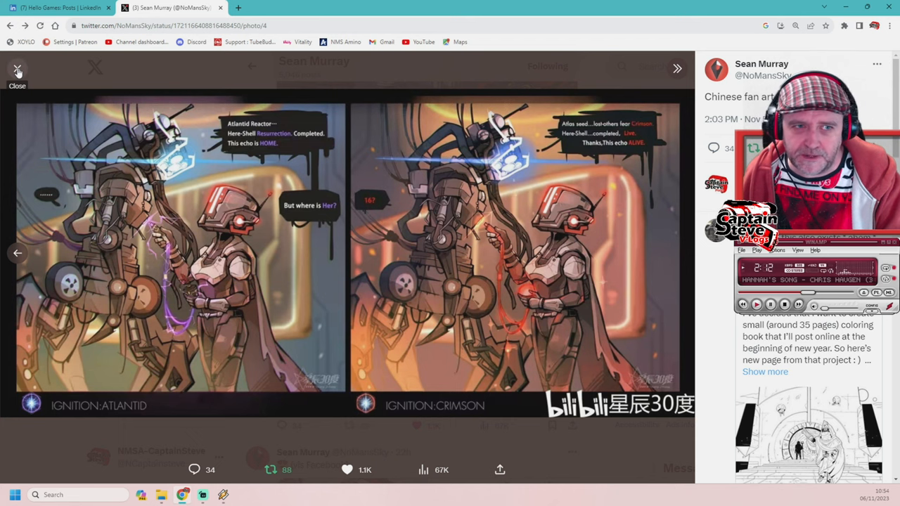
Close the image viewer to return to Sean Murray's timeline at the fan art post.
{"action": "left_click", "coordinate": [17, 71]}
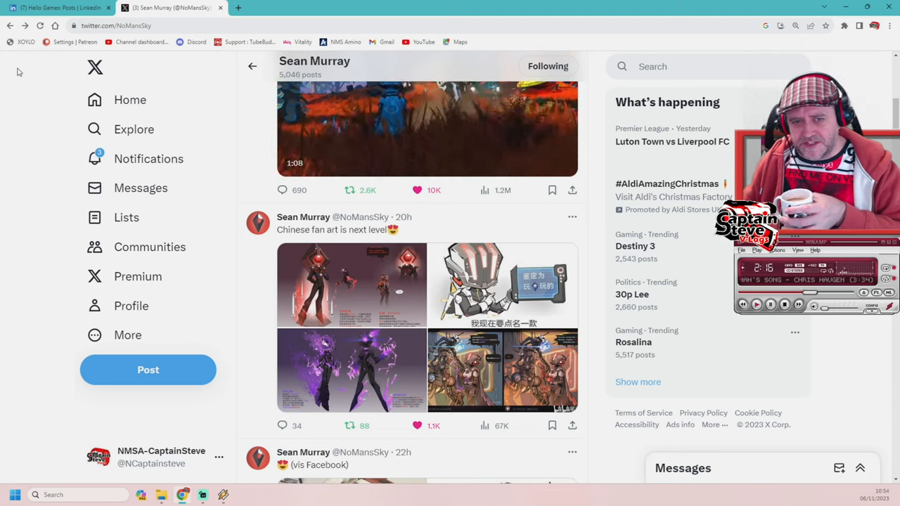
{"action": "mouse_move", "coordinate": [541, 305]}
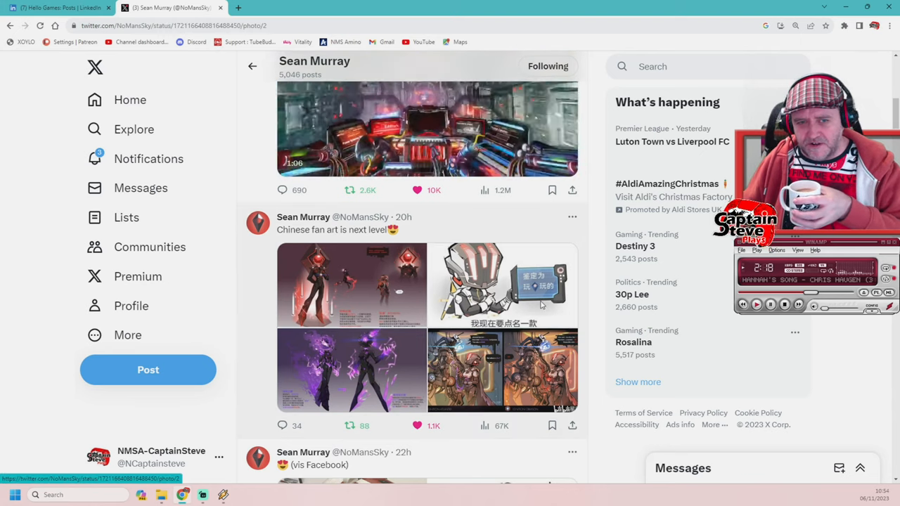
Scroll past the fan art tweet to the 'via Facebook' post with the red and white helmet photos.
{"action": "left_click", "coordinate": [503, 284]}
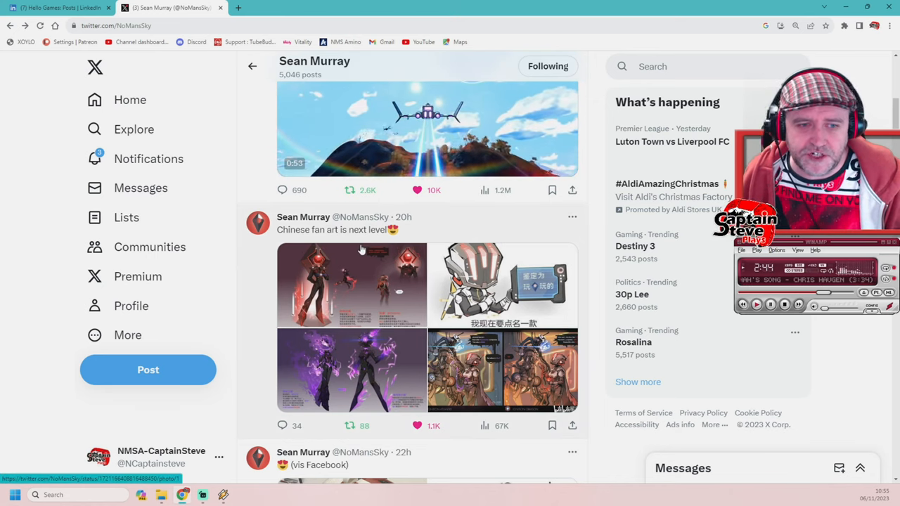
{"action": "scroll", "scroll_direction": "down", "scroll_amount": 3}
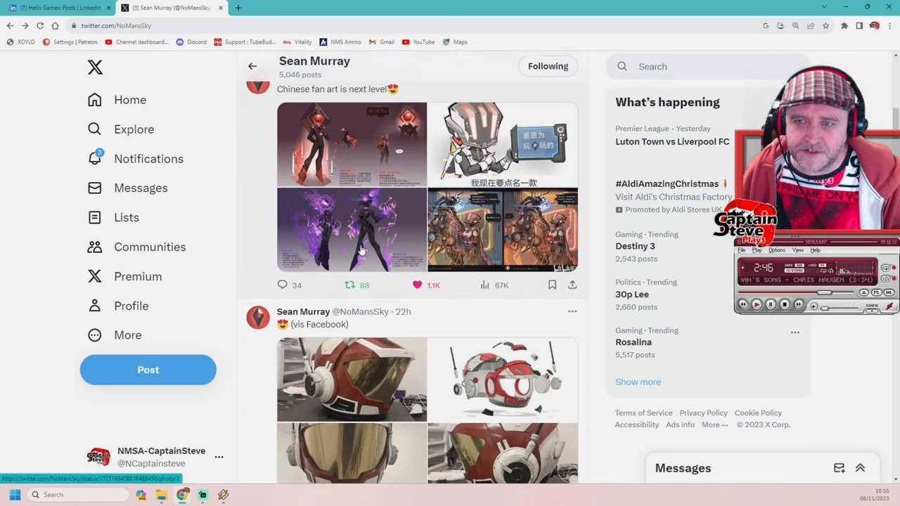
{"action": "scroll", "scroll_direction": "down", "scroll_amount": 3}
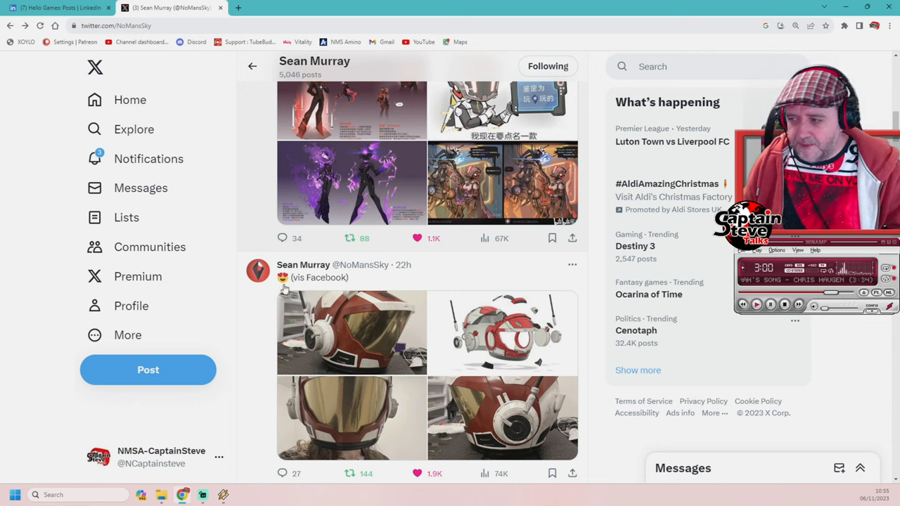
{"action": "mouse_move", "coordinate": [361, 264]}
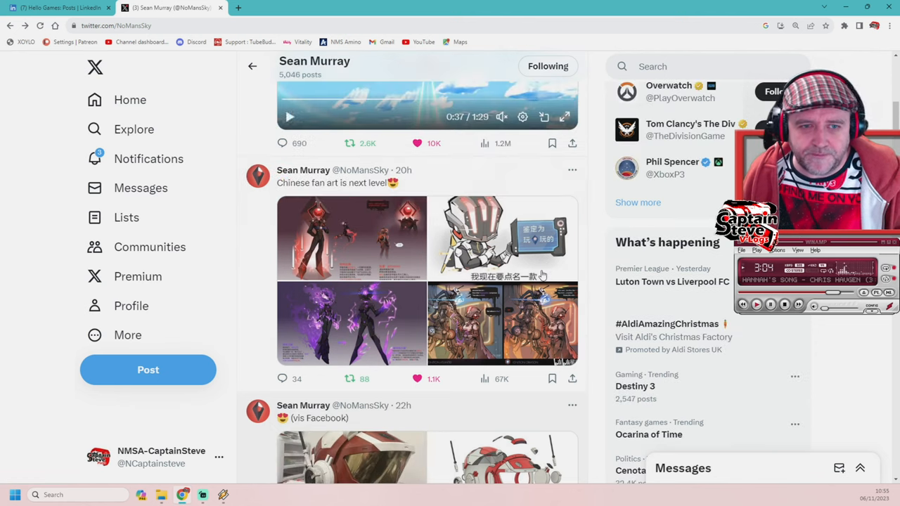
Scroll down Sean Murray's posts past the quoted Steam Deck top-played games list to the Polygon link post.
{"action": "scroll", "scroll_direction": "down", "scroll_amount": 3}
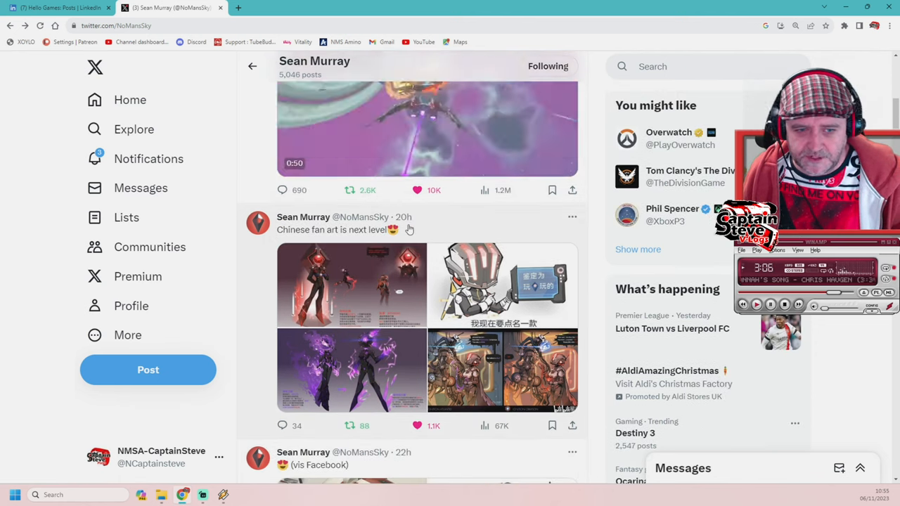
{"action": "scroll", "scroll_direction": "down", "scroll_amount": 3}
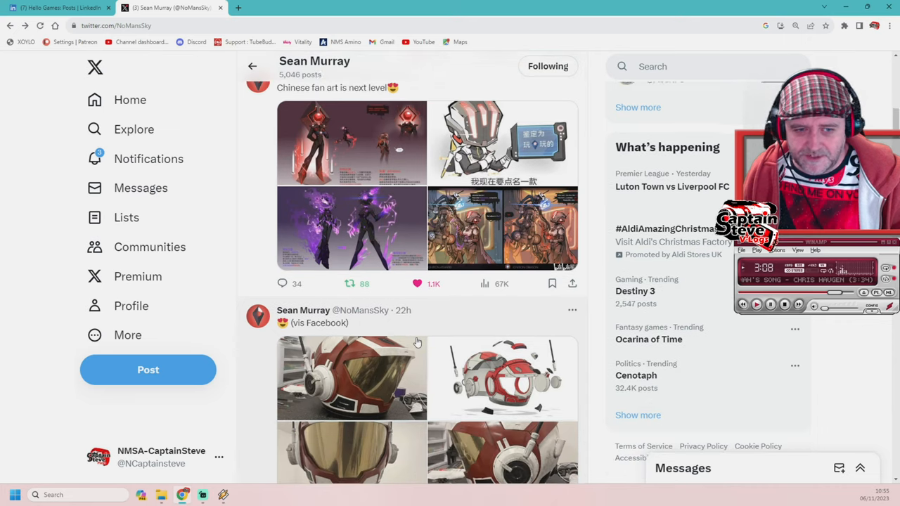
{"action": "scroll", "scroll_direction": "down", "scroll_amount": 3}
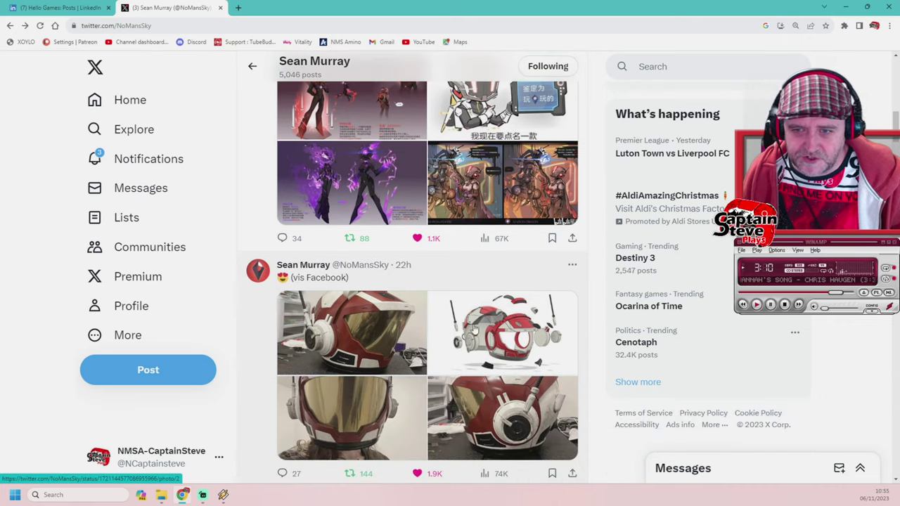
{"action": "scroll", "scroll_direction": "down", "scroll_amount": 3}
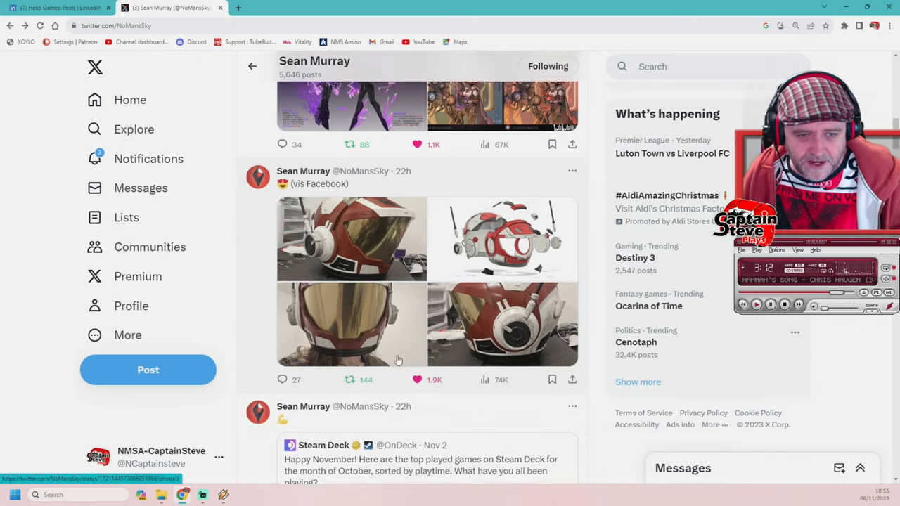
{"action": "scroll", "scroll_direction": "down", "scroll_amount": 3}
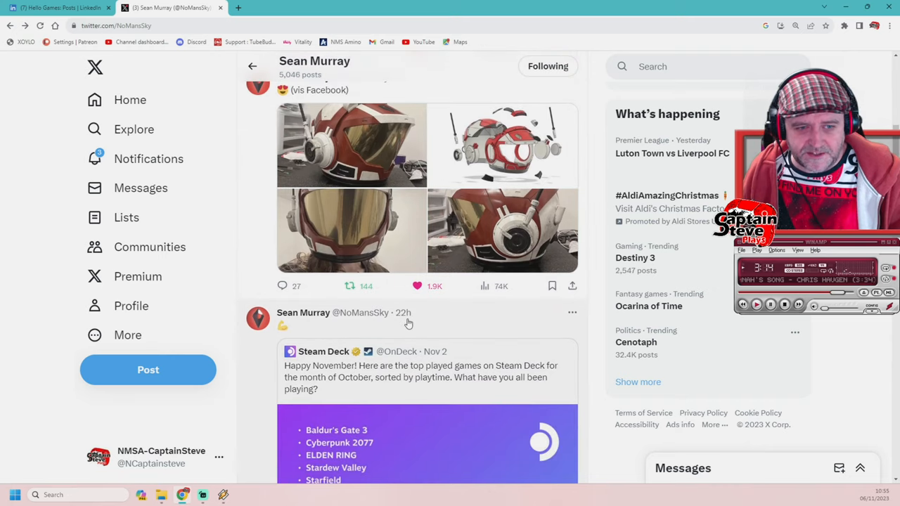
{"action": "scroll", "scroll_direction": "down", "scroll_amount": 3}
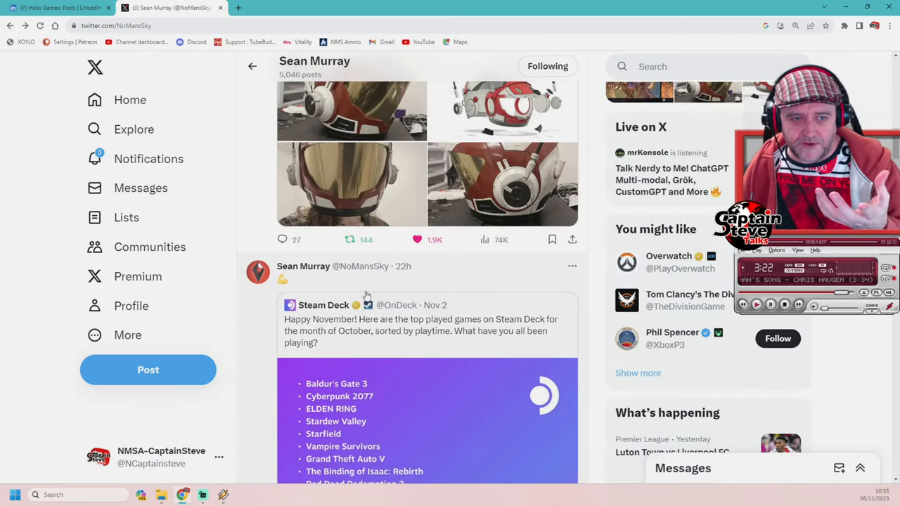
{"action": "mouse_move", "coordinate": [416, 419]}
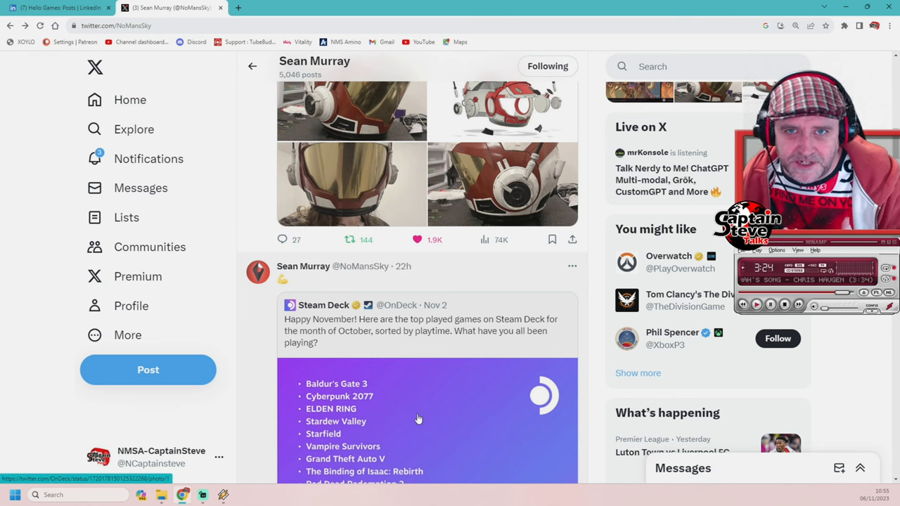
{"action": "mouse_move", "coordinate": [312, 301]}
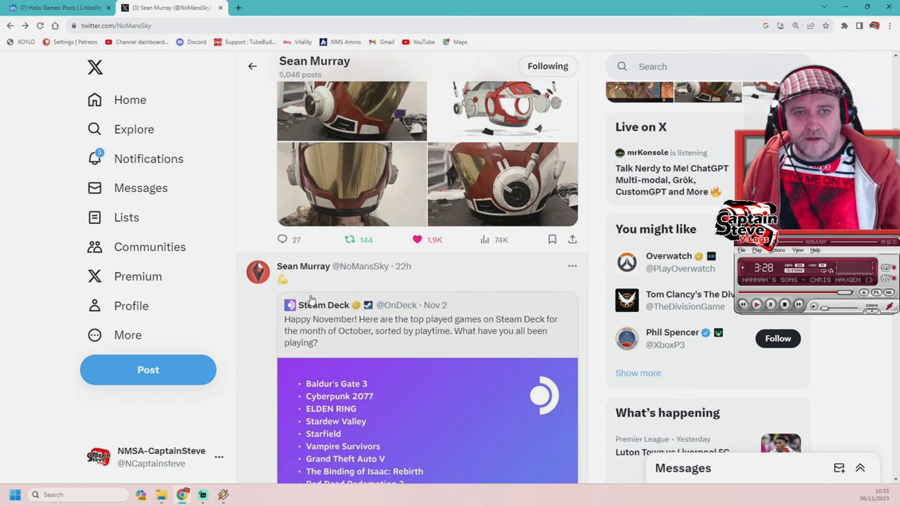
{"action": "mouse_move", "coordinate": [332, 306]}
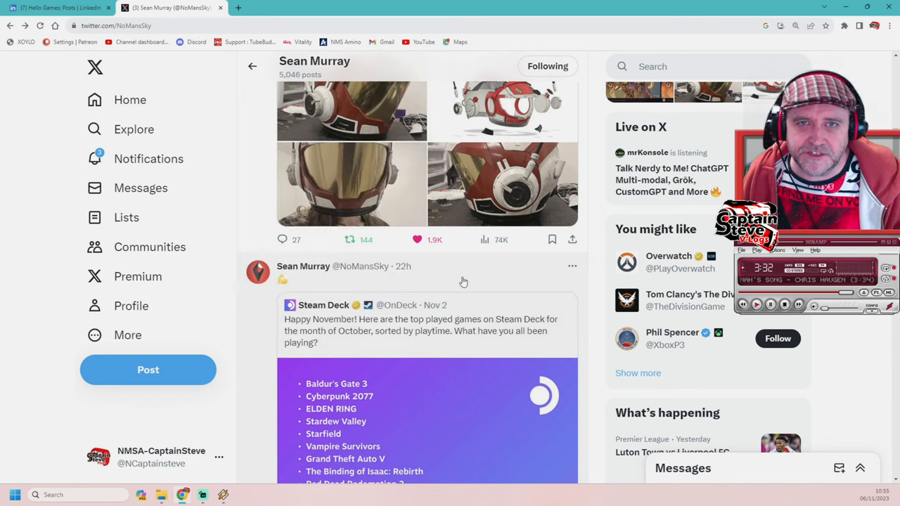
{"action": "scroll", "scroll_direction": "down", "scroll_amount": 3}
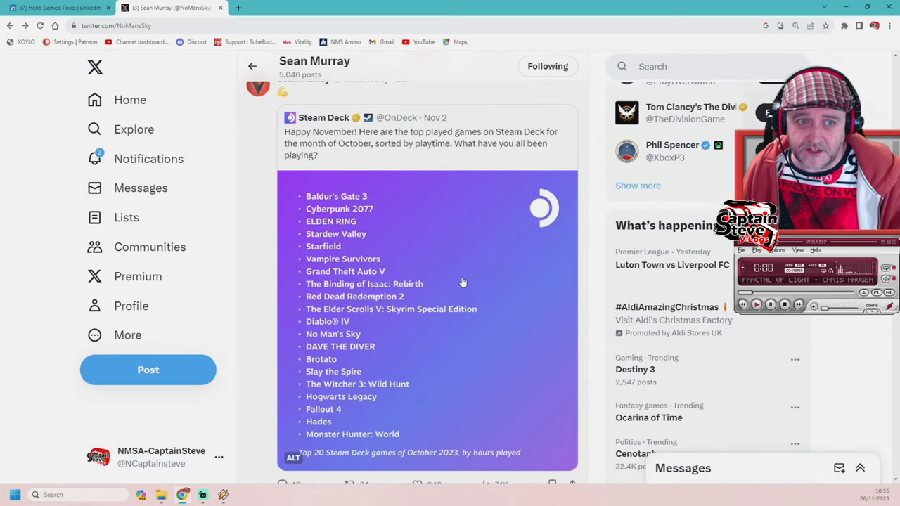
{"action": "scroll", "scroll_direction": "down", "scroll_amount": 3}
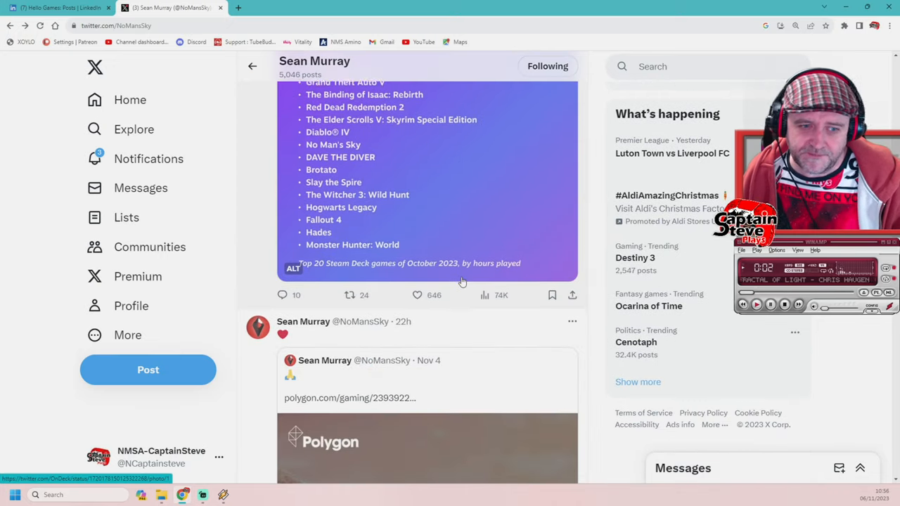
Scroll past the Polygon quote and Who to follow to Sean Murray's Nov 4 repost of the Halloween party photos.
{"action": "scroll", "scroll_direction": "down", "scroll_amount": 3}
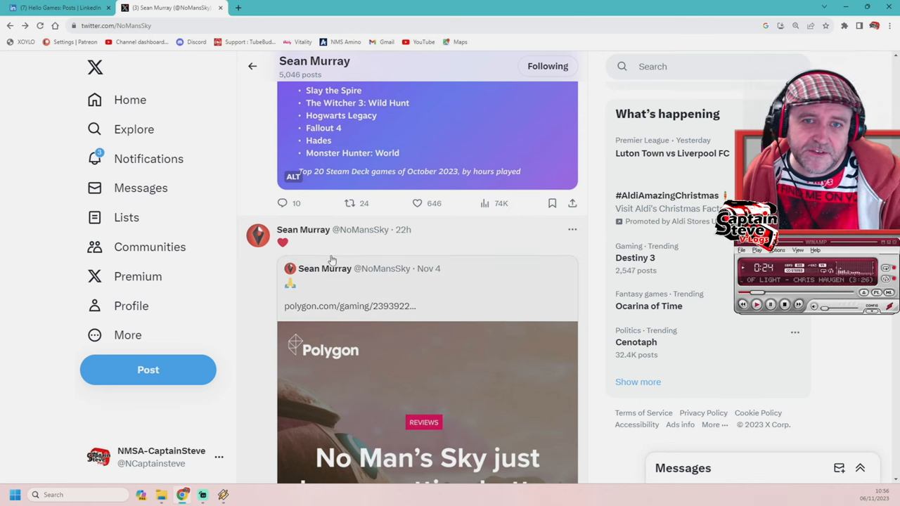
{"action": "scroll", "scroll_direction": "up", "scroll_amount": 3}
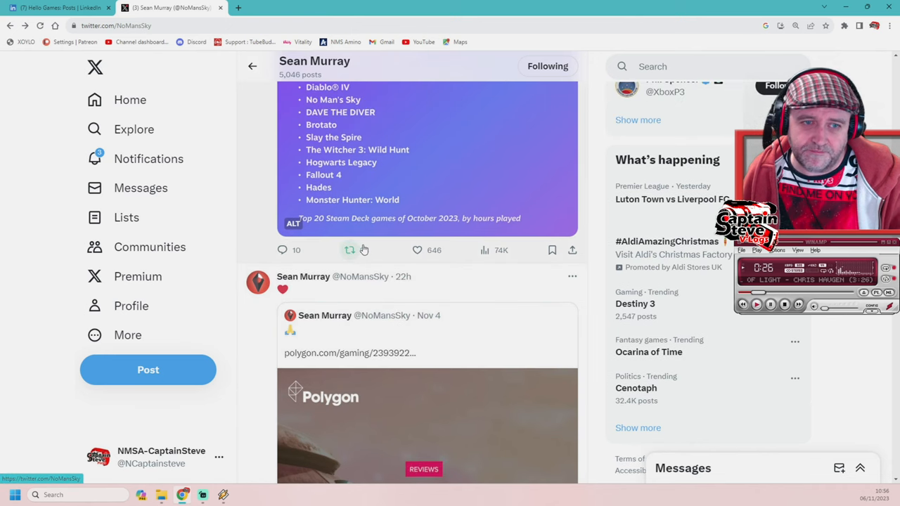
{"action": "scroll", "scroll_direction": "down", "scroll_amount": 3}
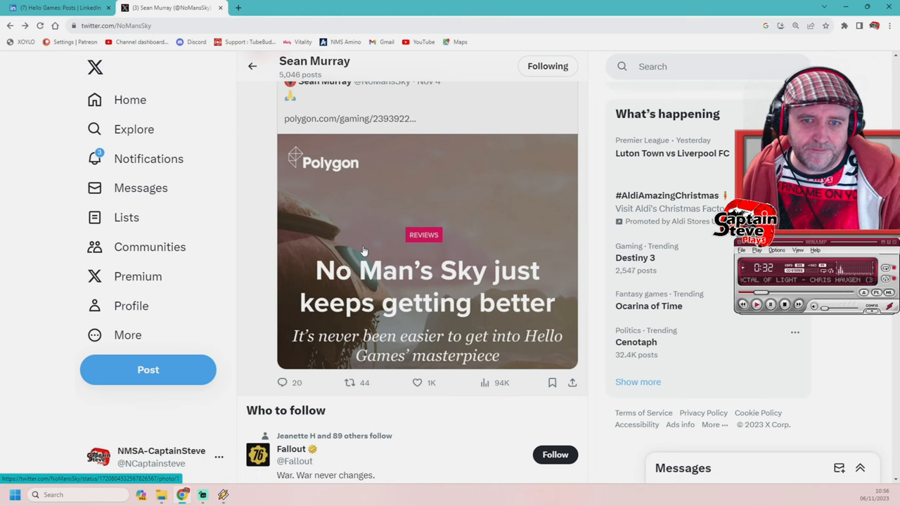
{"action": "scroll", "scroll_direction": "down", "scroll_amount": 3}
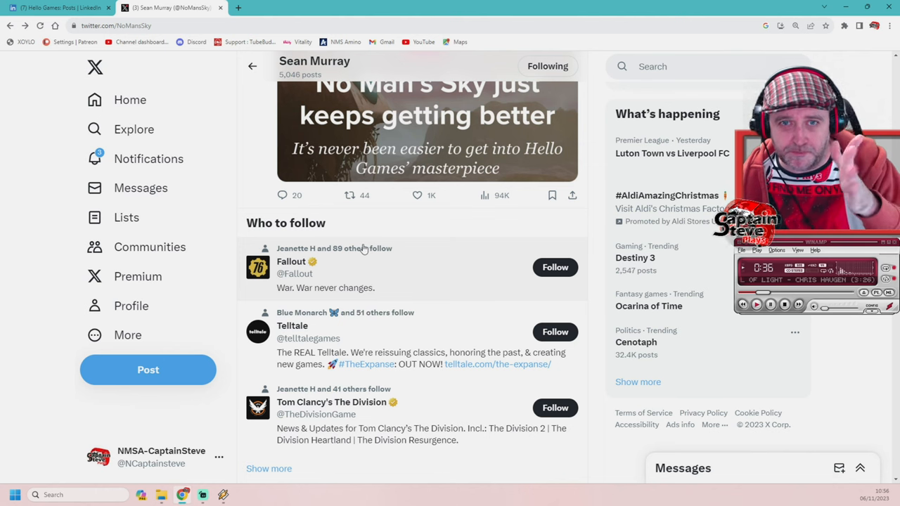
{"action": "scroll", "scroll_direction": "down", "scroll_amount": 3}
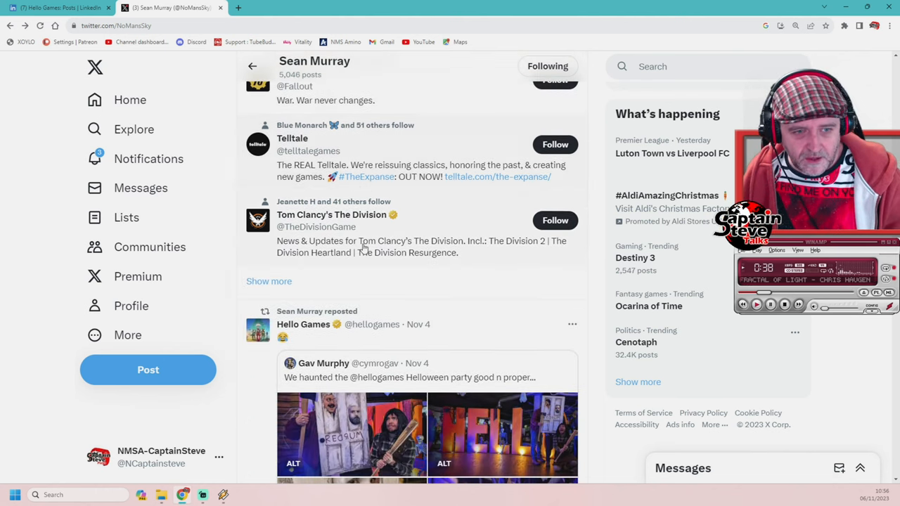
{"action": "scroll", "scroll_direction": "down", "scroll_amount": 3}
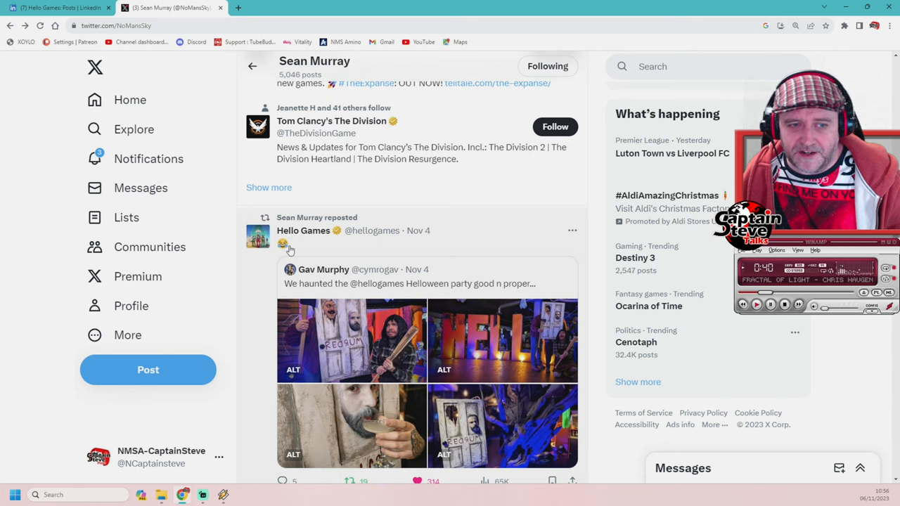
{"action": "scroll", "scroll_direction": "down", "scroll_amount": 3}
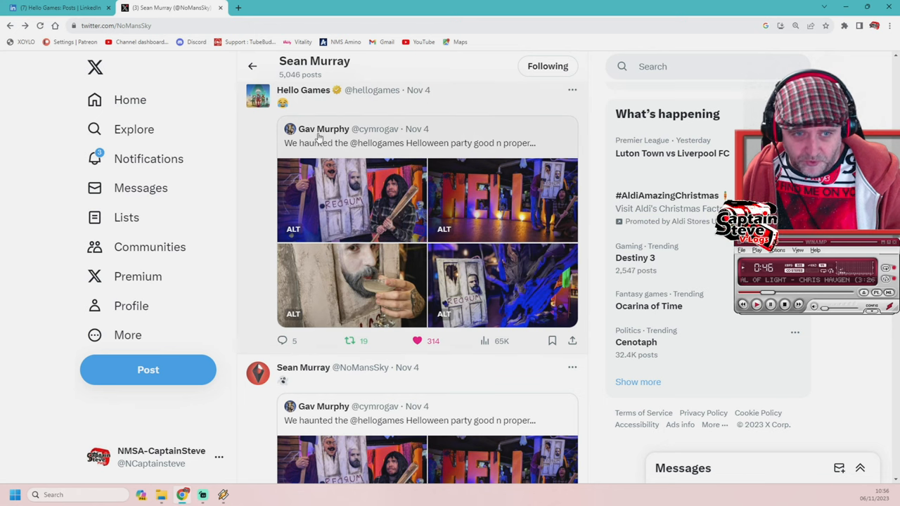
{"action": "scroll", "scroll_direction": "down", "scroll_amount": 3}
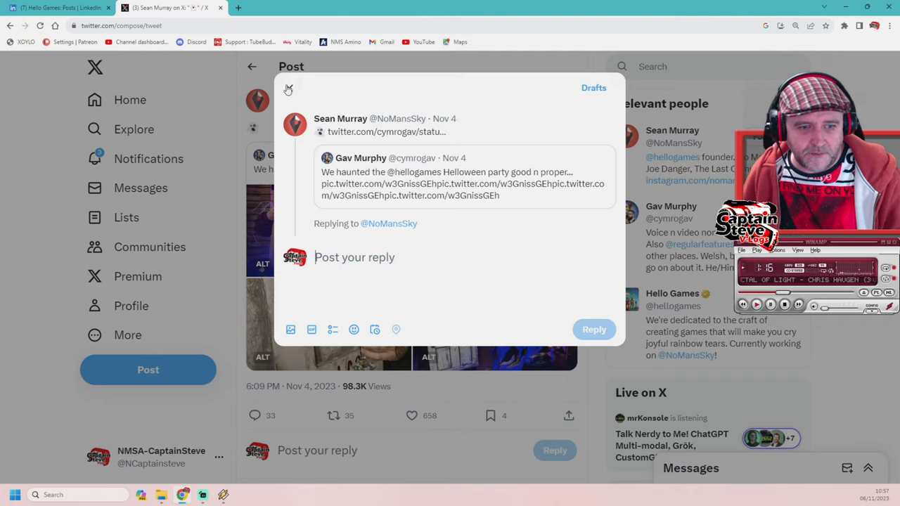
{"action": "left_click", "coordinate": [287, 90]}
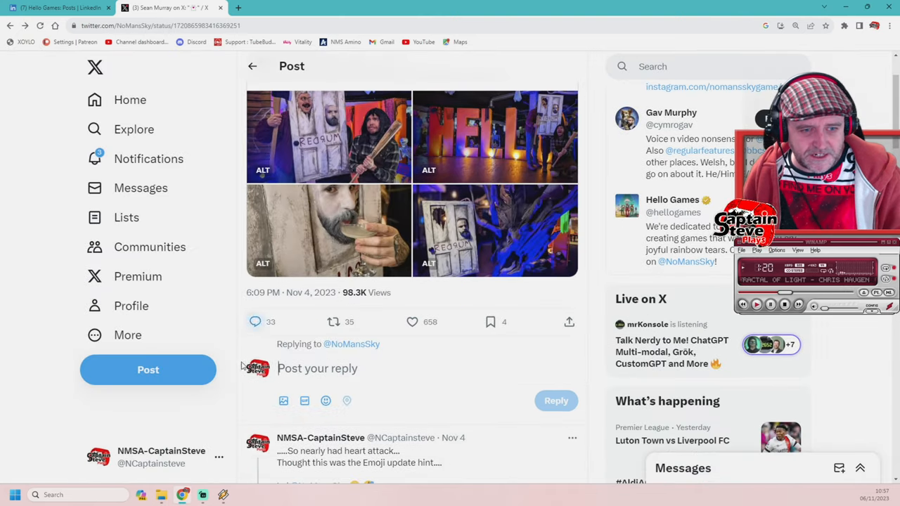
{"action": "scroll", "scroll_direction": "down", "scroll_amount": 3}
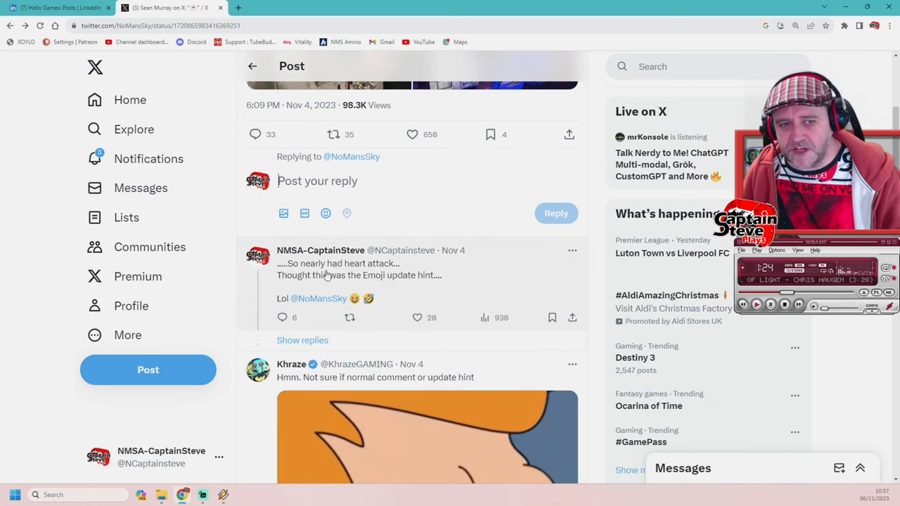
{"action": "mouse_move", "coordinate": [422, 281]}
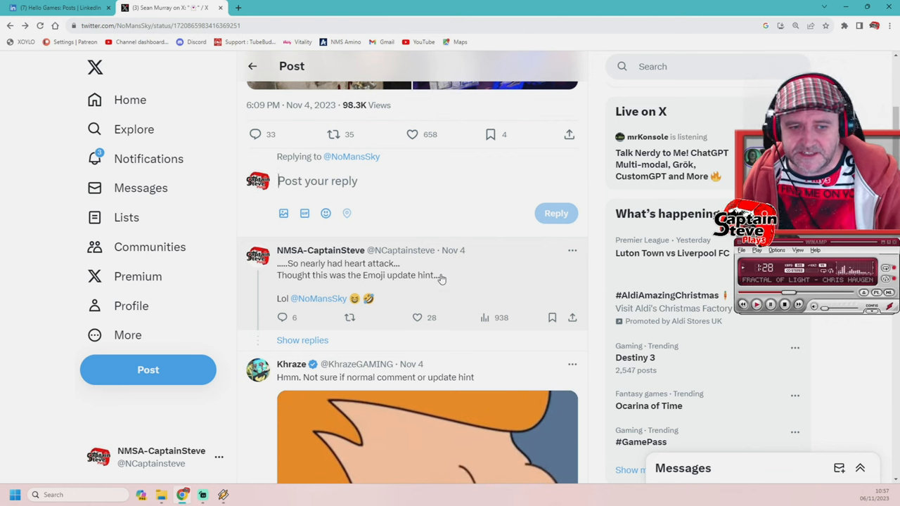
{"action": "scroll", "scroll_direction": "down", "scroll_amount": 3}
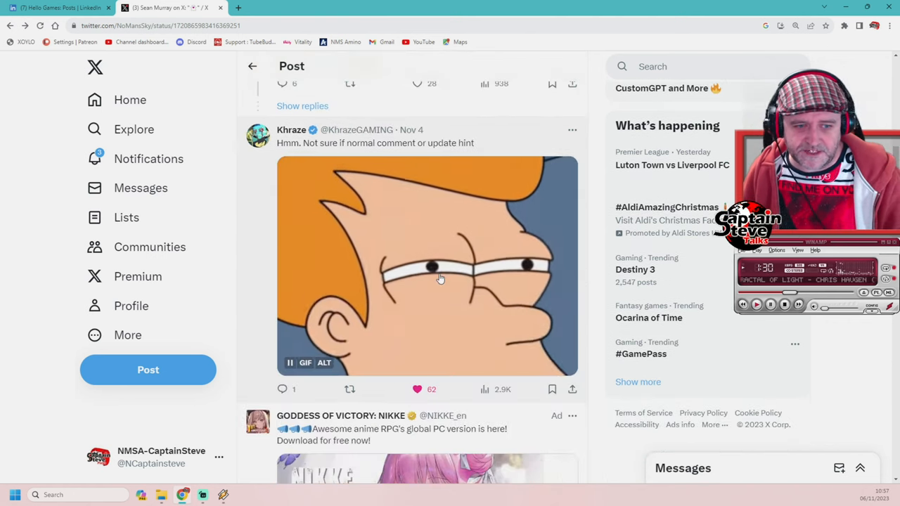
{"action": "scroll", "scroll_direction": "down", "scroll_amount": 3}
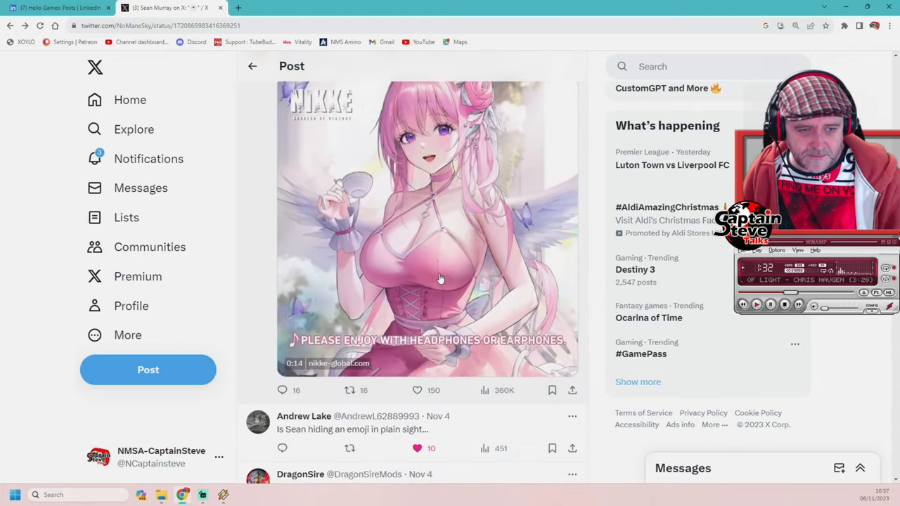
{"action": "scroll", "scroll_direction": "down", "scroll_amount": 3}
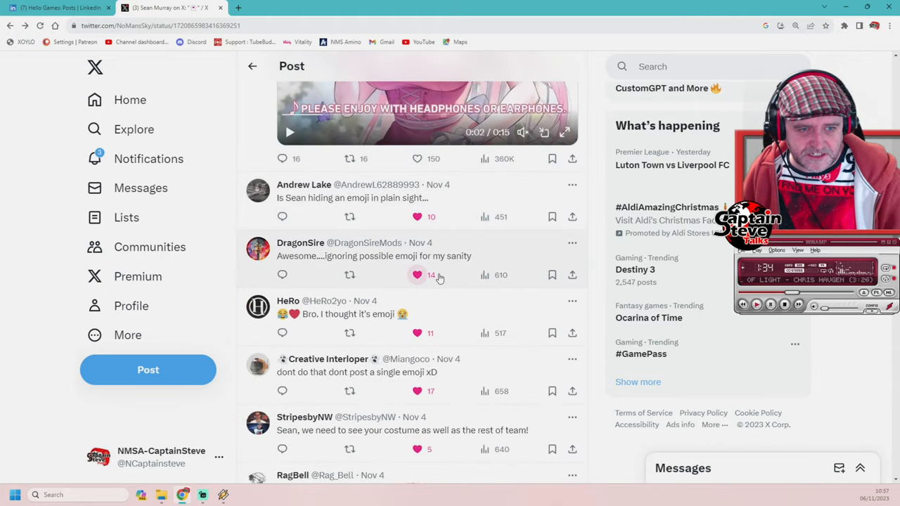
{"action": "scroll", "scroll_direction": "down", "scroll_amount": 3}
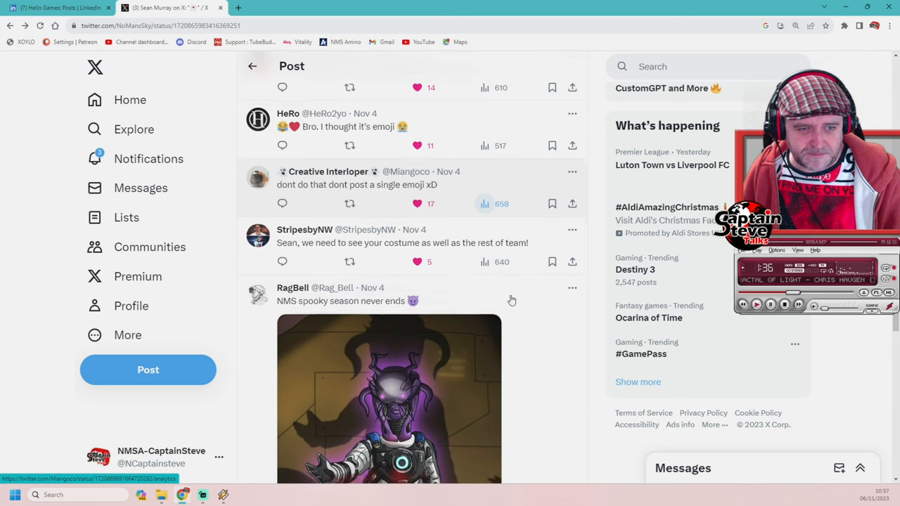
{"action": "scroll", "scroll_direction": "down", "scroll_amount": 3}
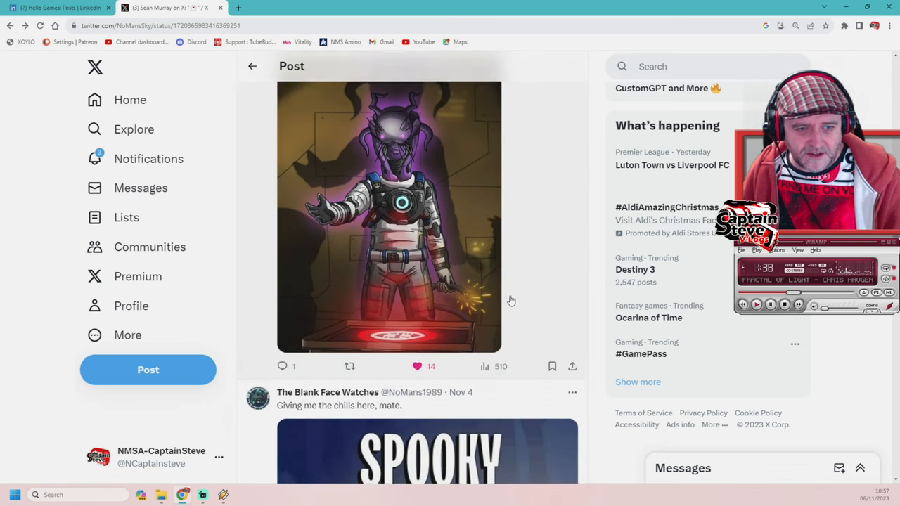
{"action": "scroll", "scroll_direction": "down", "scroll_amount": 3}
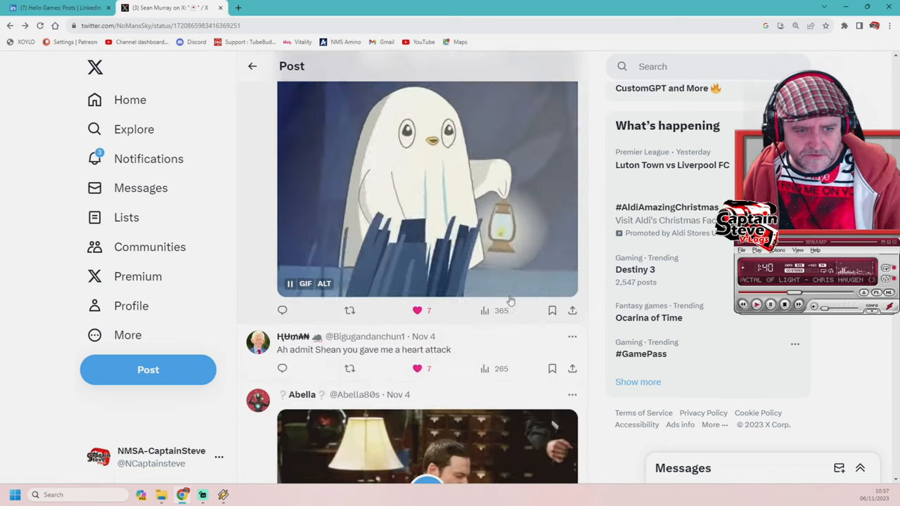
{"action": "scroll", "scroll_direction": "down", "scroll_amount": 3}
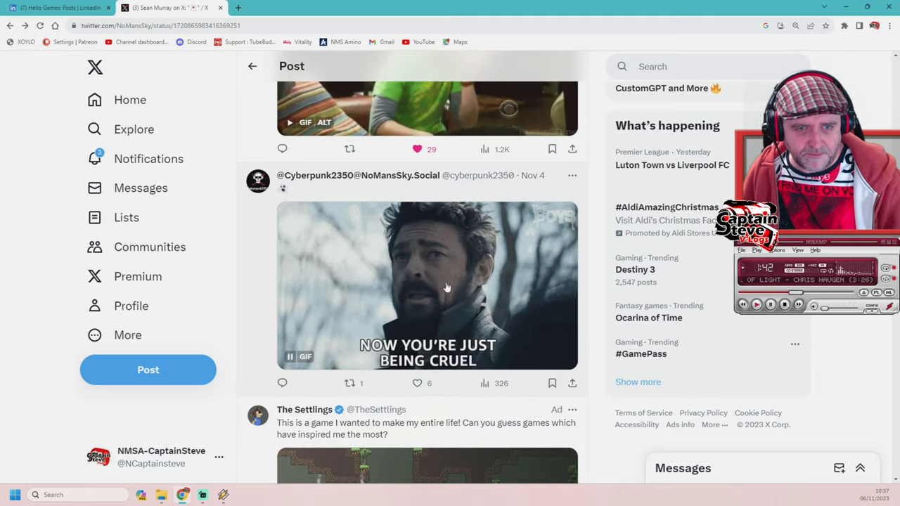
{"action": "scroll", "scroll_direction": "down", "scroll_amount": 3}
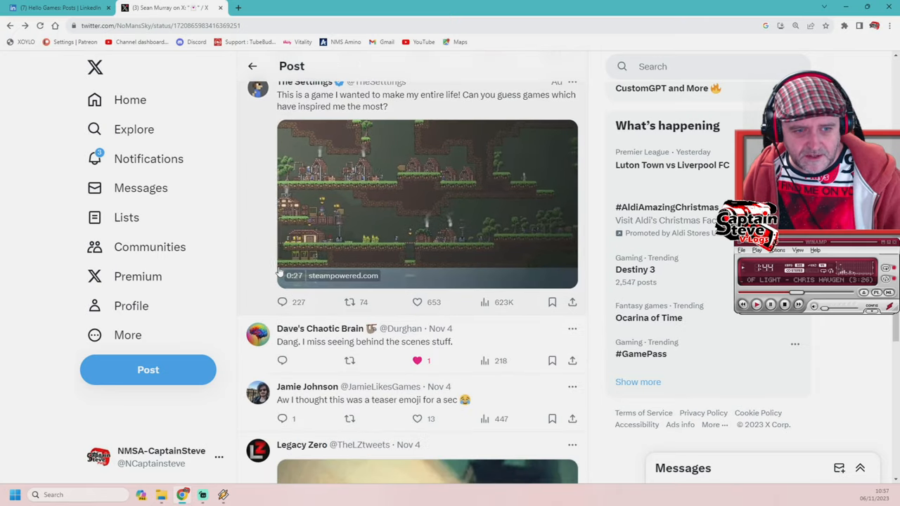
{"action": "scroll", "scroll_direction": "down", "scroll_amount": 3}
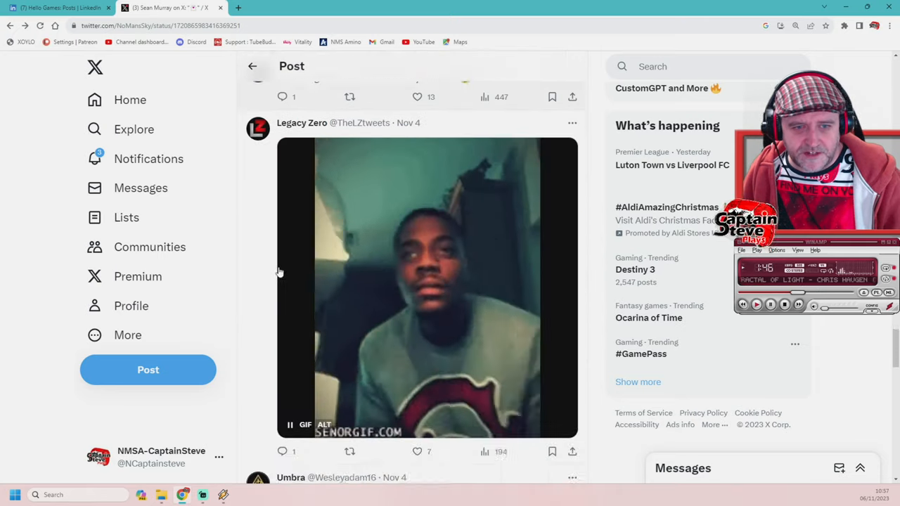
{"action": "scroll", "scroll_direction": "down", "scroll_amount": 3}
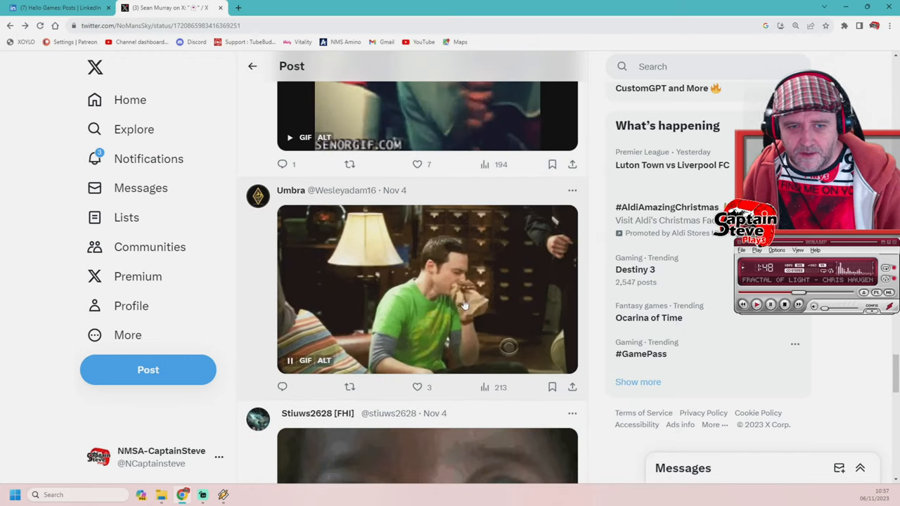
{"action": "scroll", "scroll_direction": "down", "scroll_amount": 3}
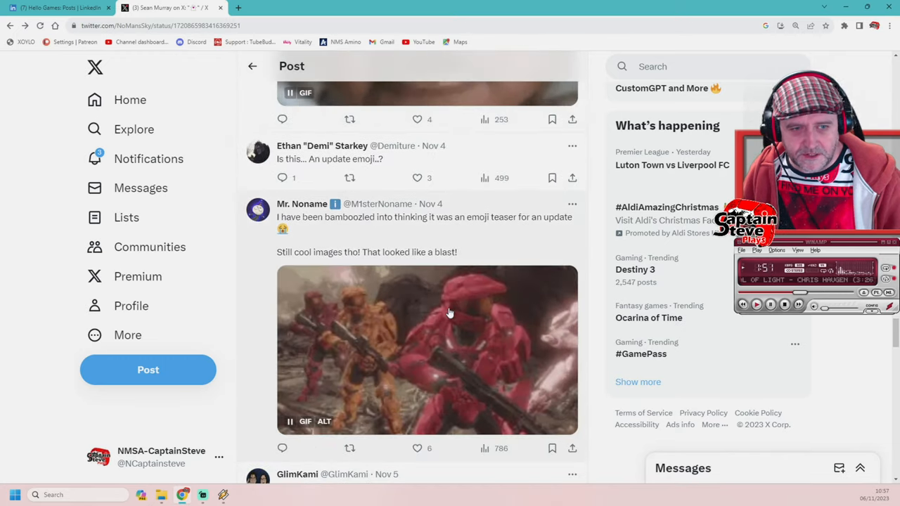
{"action": "scroll", "scroll_direction": "down", "scroll_amount": 3}
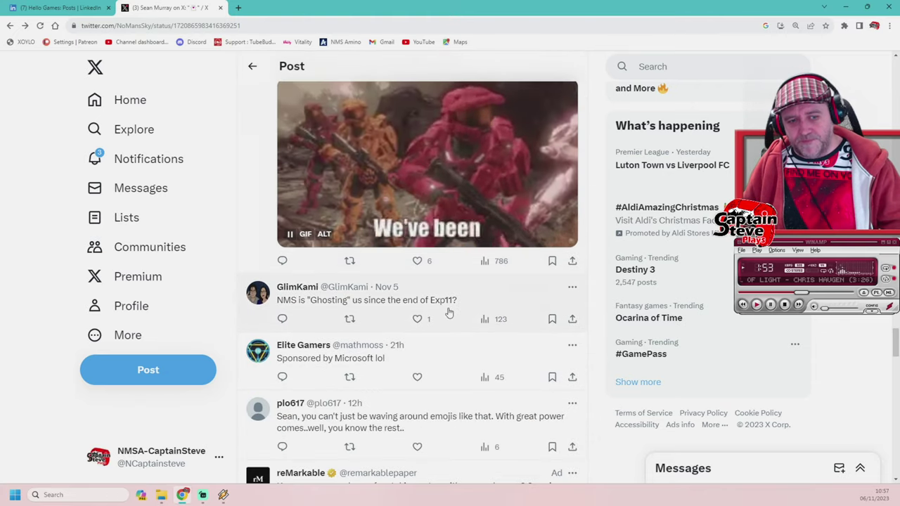
{"action": "scroll", "scroll_direction": "down", "scroll_amount": 3}
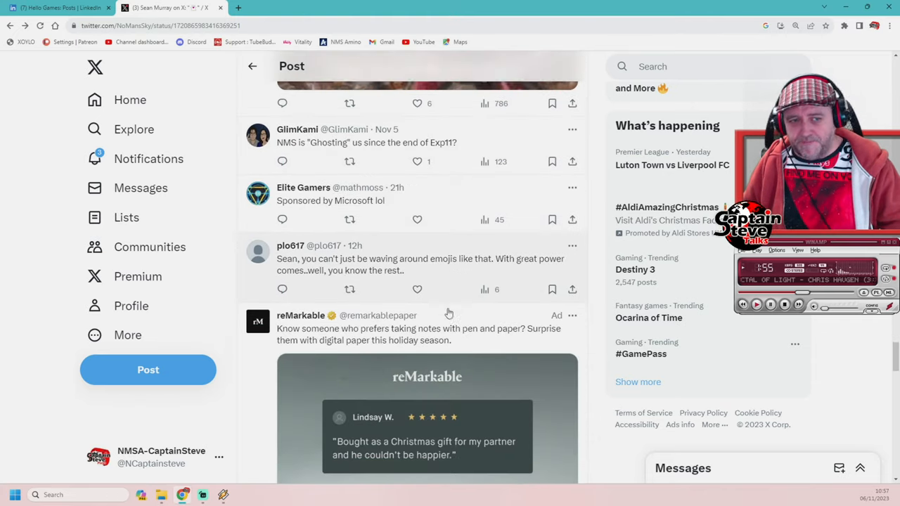
{"action": "scroll", "scroll_direction": "down", "scroll_amount": 3}
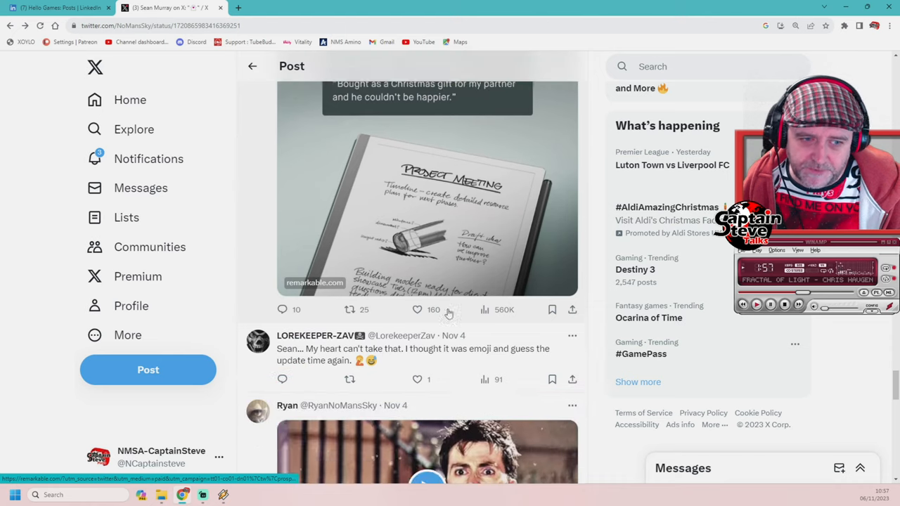
{"action": "scroll", "scroll_direction": "down", "scroll_amount": 3}
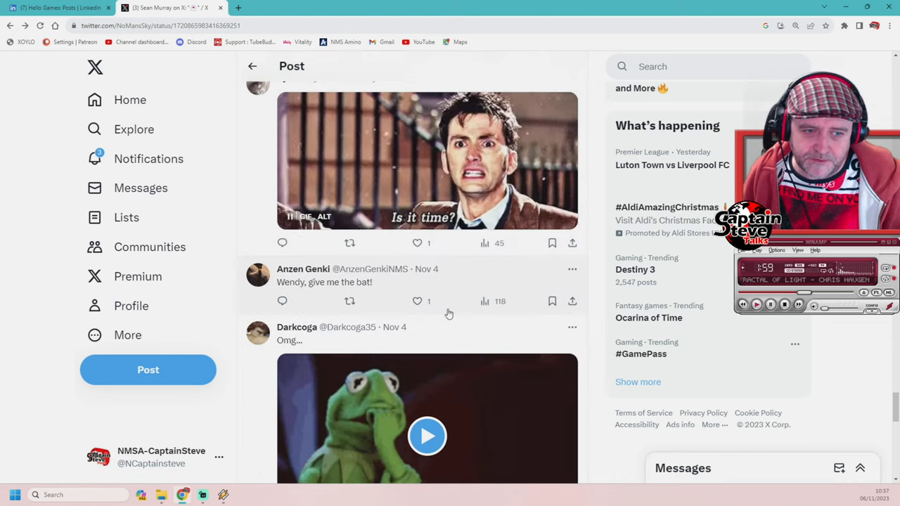
{"action": "scroll", "scroll_direction": "down", "scroll_amount": 3}
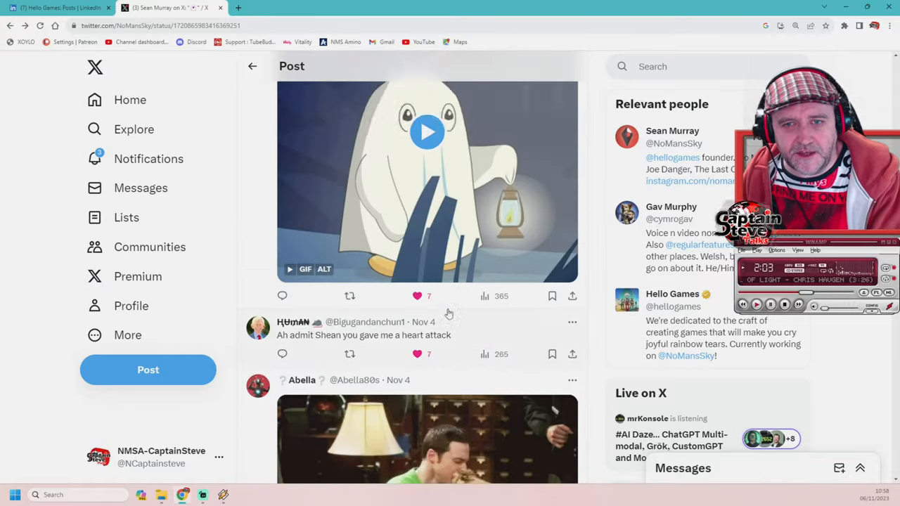
{"action": "scroll", "scroll_direction": "up", "scroll_amount": 3}
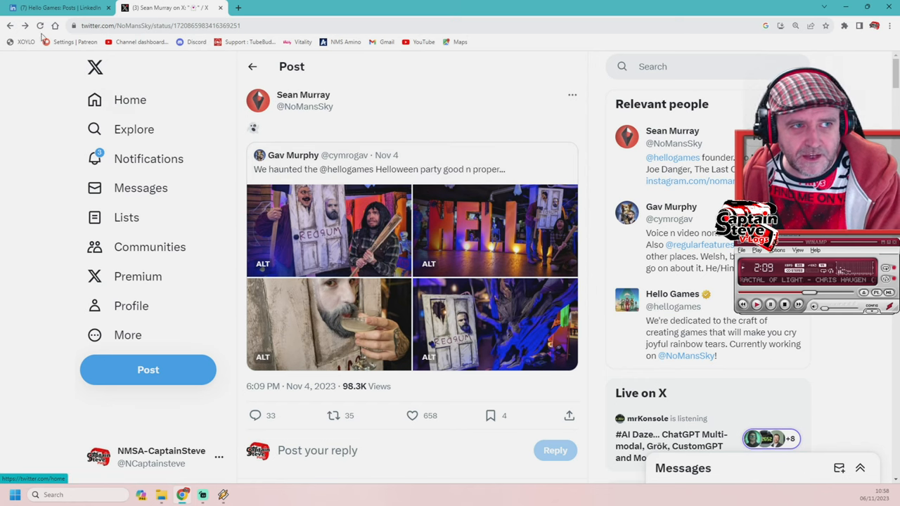
{"action": "left_click", "coordinate": [59, 8]}
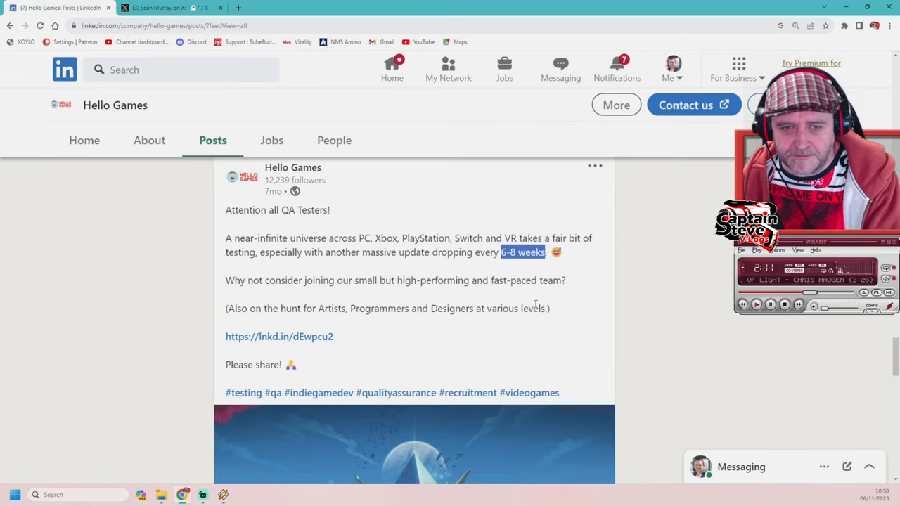
{"action": "mouse_move", "coordinate": [518, 273]}
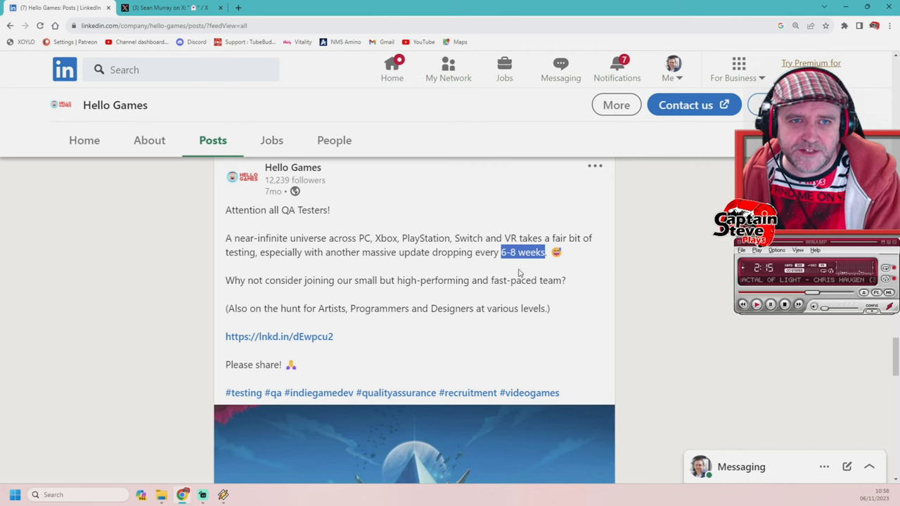
{"action": "mouse_move", "coordinate": [512, 274]}
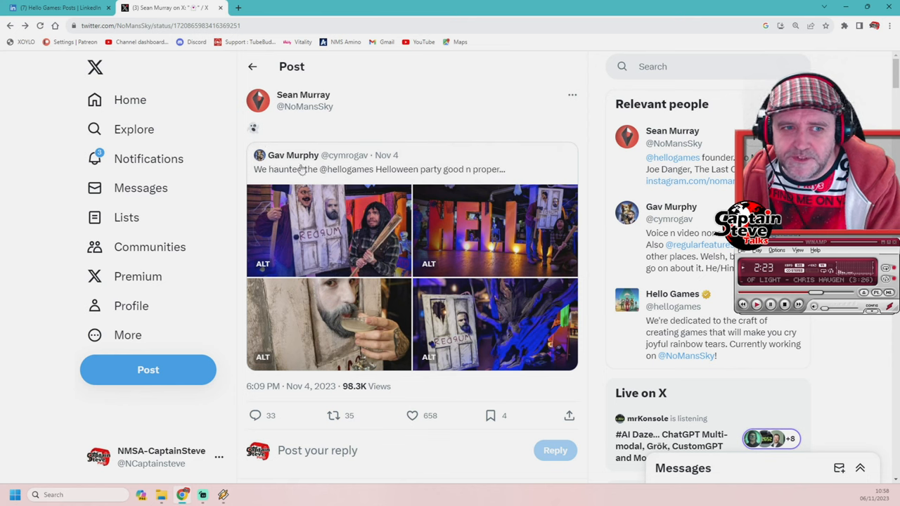
{"action": "mouse_move", "coordinate": [109, 113]}
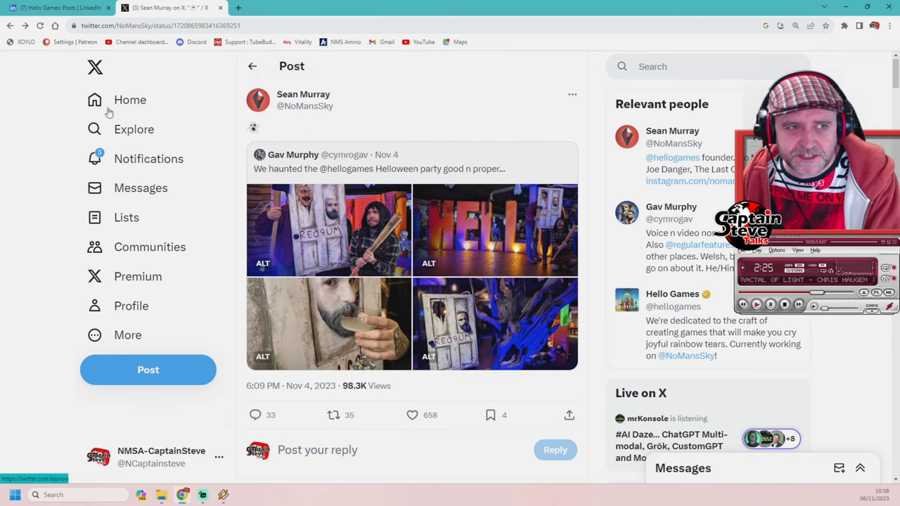
Go to Sean Murray's X profile from his repost and view his bio and pinned Echoes post.
{"action": "left_click", "coordinate": [303, 98]}
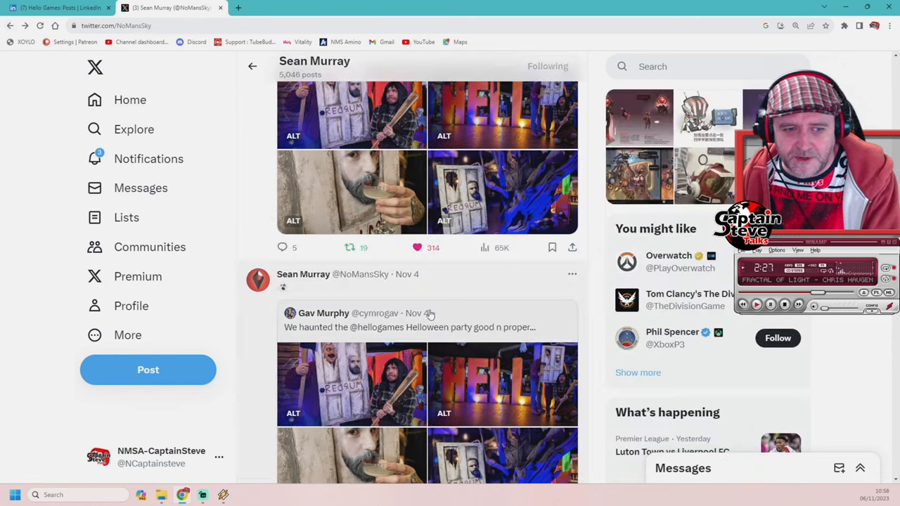
{"action": "scroll", "scroll_direction": "down", "scroll_amount": 3}
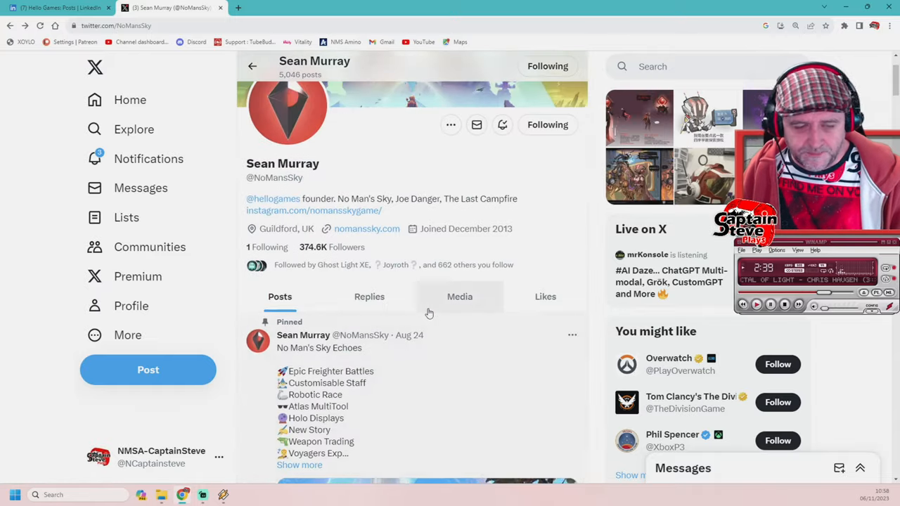
{"action": "scroll", "scroll_direction": "up", "scroll_amount": 3}
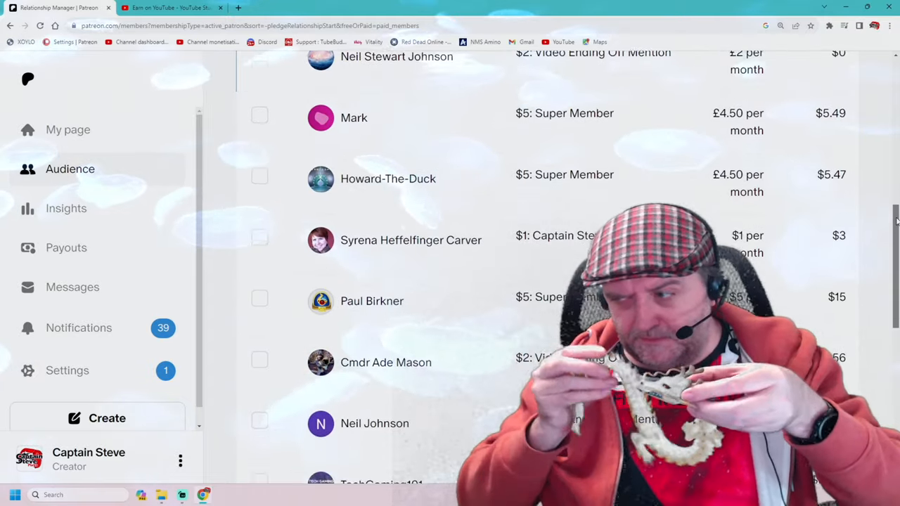
{"action": "scroll", "scroll_direction": "down", "scroll_amount": 3}
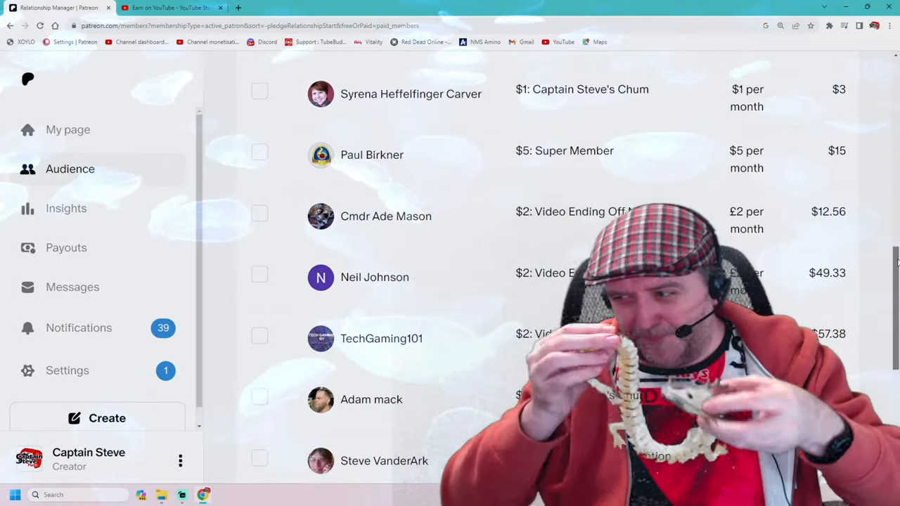
{"action": "scroll", "scroll_direction": "down", "scroll_amount": 3}
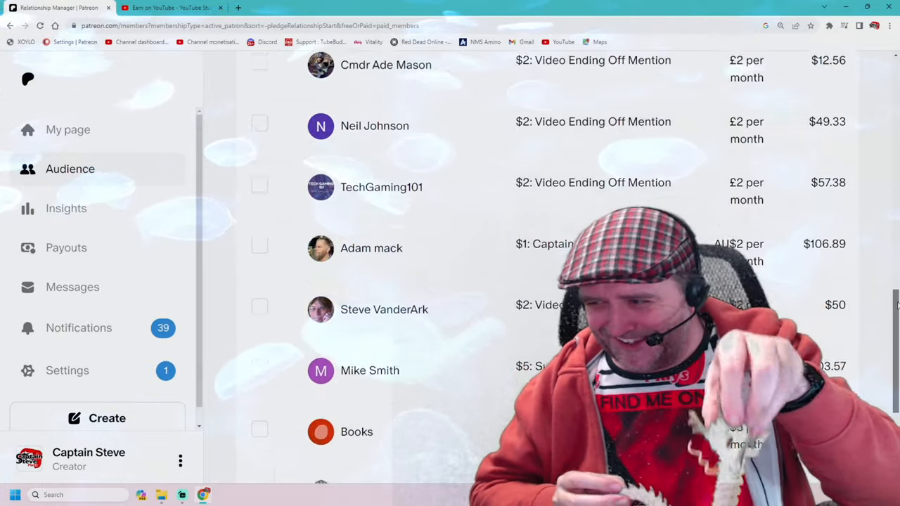
{"action": "scroll", "scroll_direction": "down", "scroll_amount": 3}
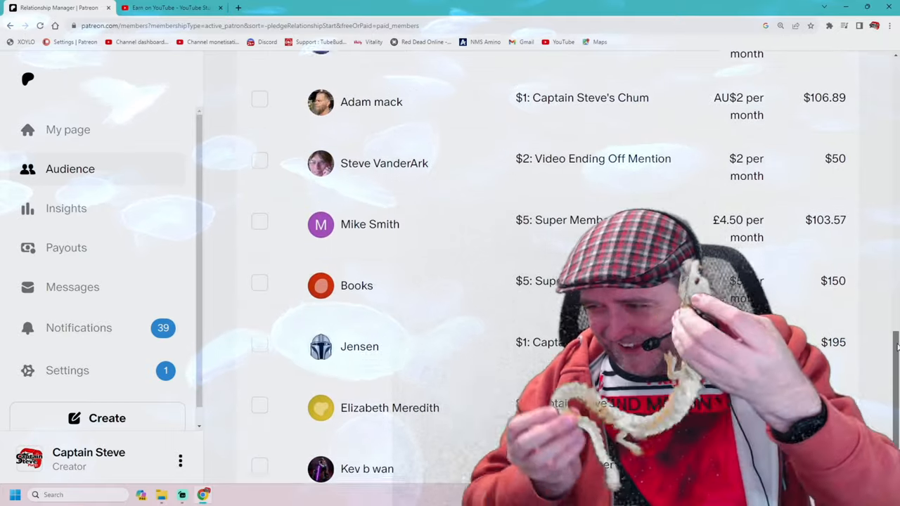
{"action": "scroll", "scroll_direction": "down", "scroll_amount": 3}
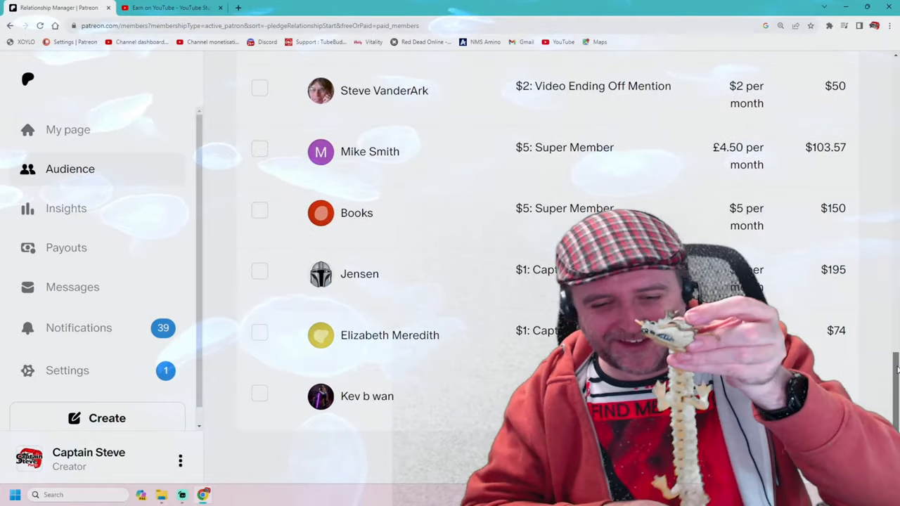